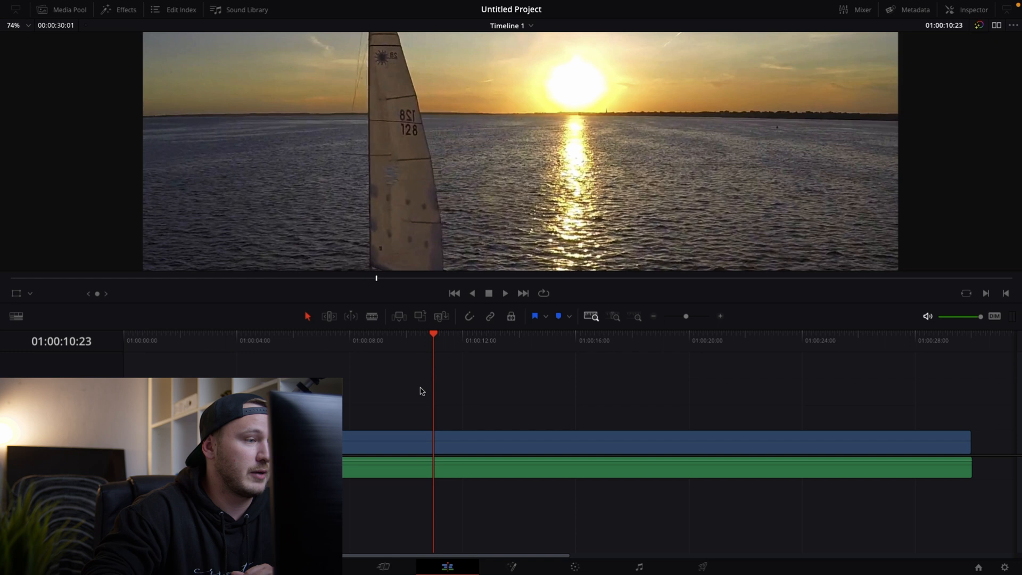
- Move the playhead back to about 01:00:05:15 on the wide sailboat shot
{"action": "left_click", "coordinate": [244, 334]}
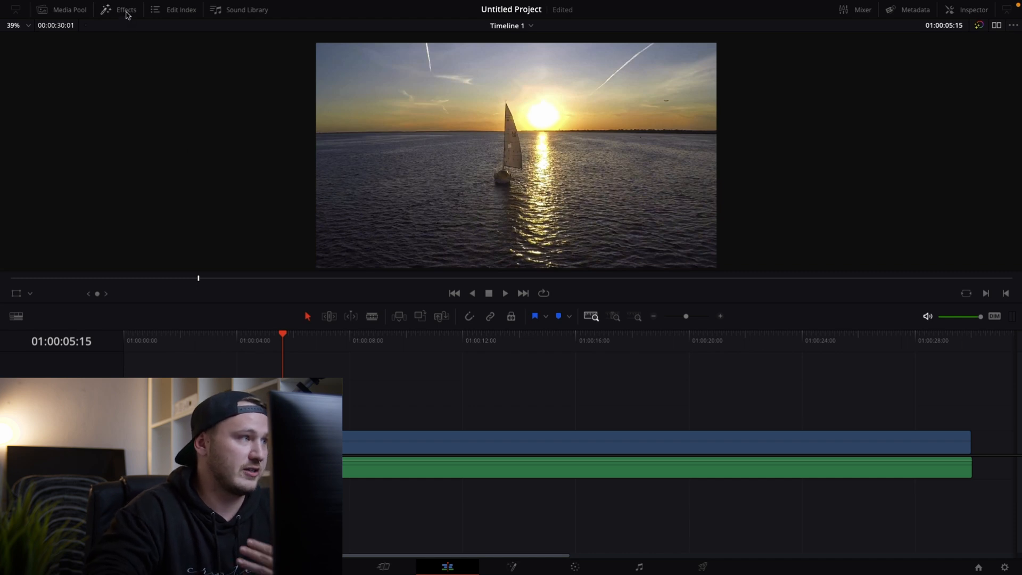
- Show the Effects Library panel listing transitions, titles and audio effects
{"action": "left_click", "coordinate": [126, 9]}
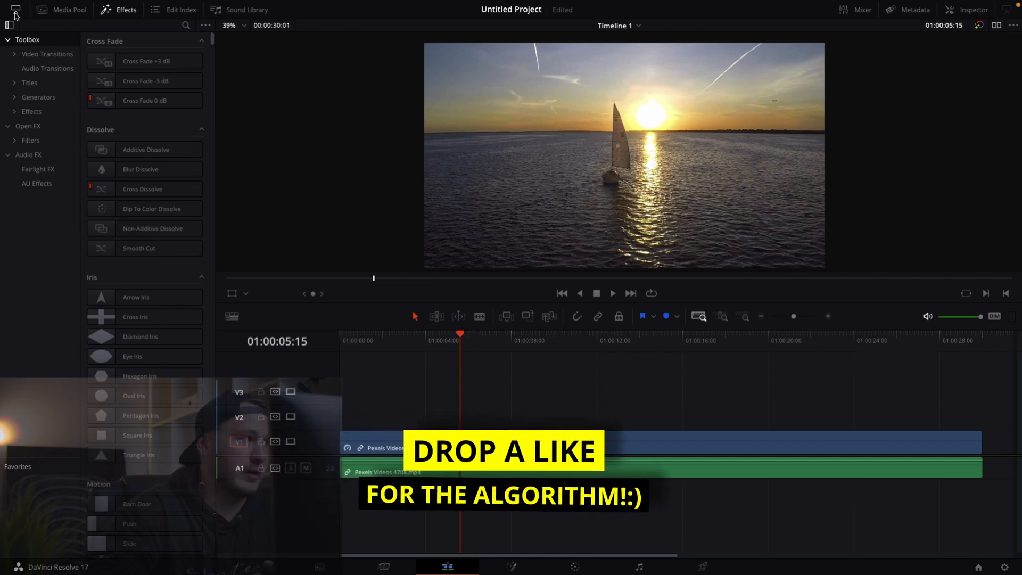
{"action": "mouse_move", "coordinate": [14, 12]}
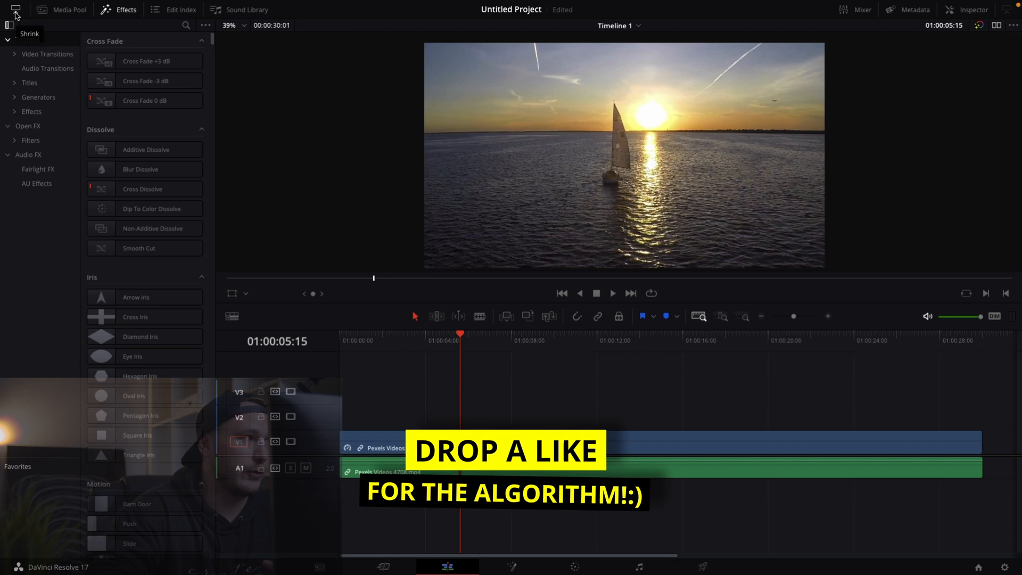
{"action": "left_click", "coordinate": [14, 9]}
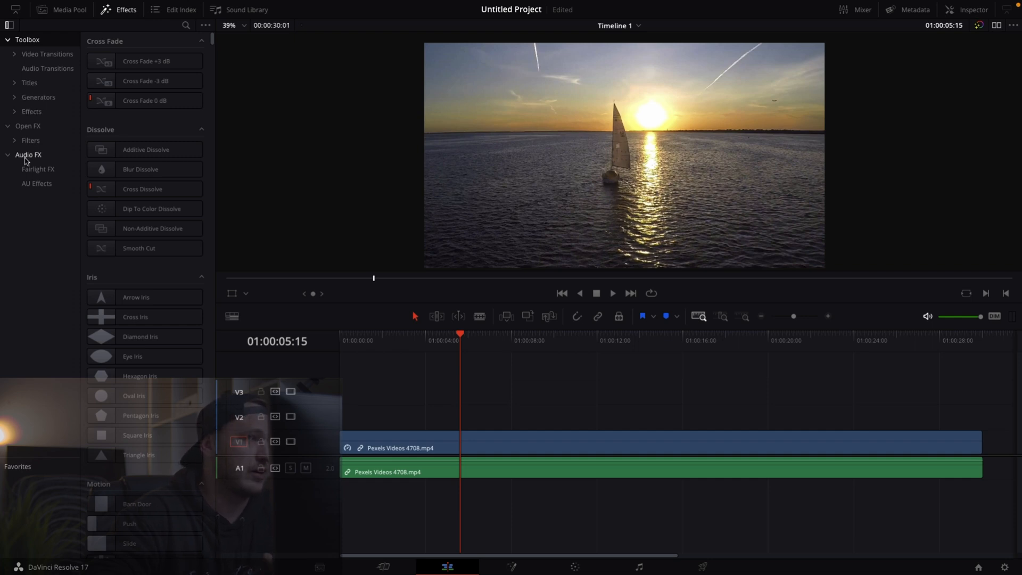
- Drag the Flip Up Fusion title onto V2 above the sailboat clip and park the playhead on it
{"action": "left_click", "coordinate": [29, 83]}
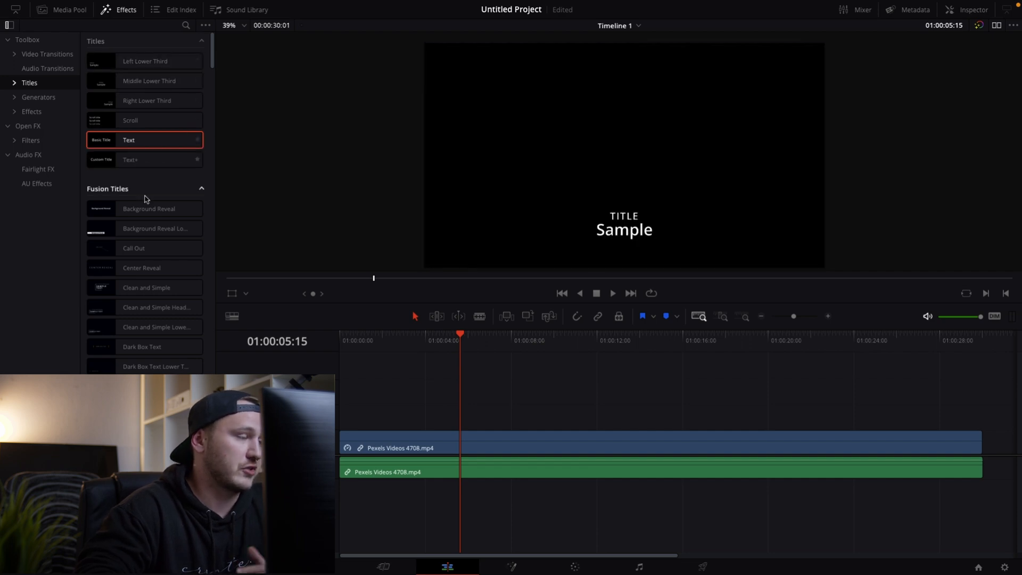
{"action": "left_click", "coordinate": [146, 287]}
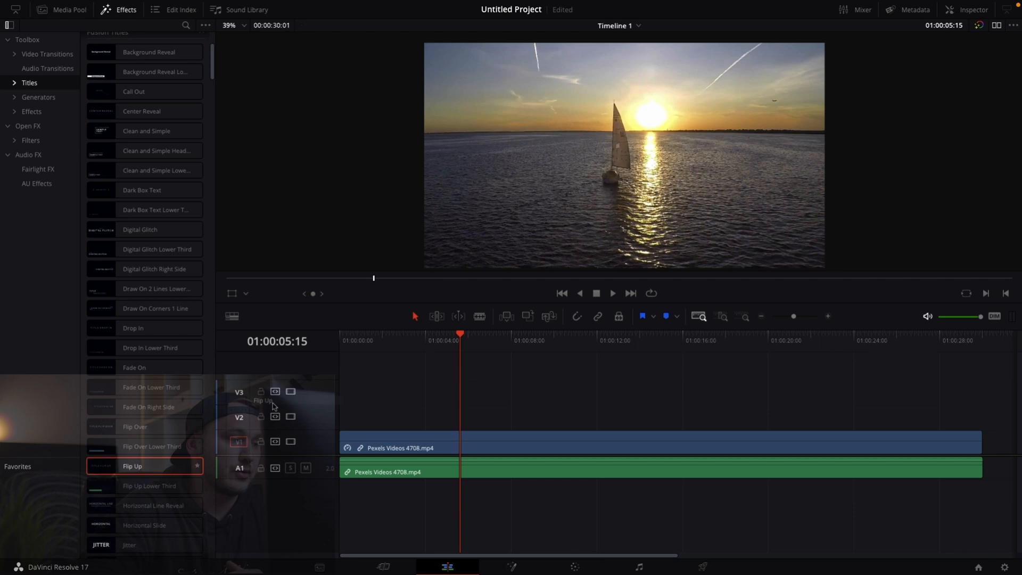
{"action": "left_click_drag", "start_coordinate": [132, 466], "coordinate": [528, 417]}
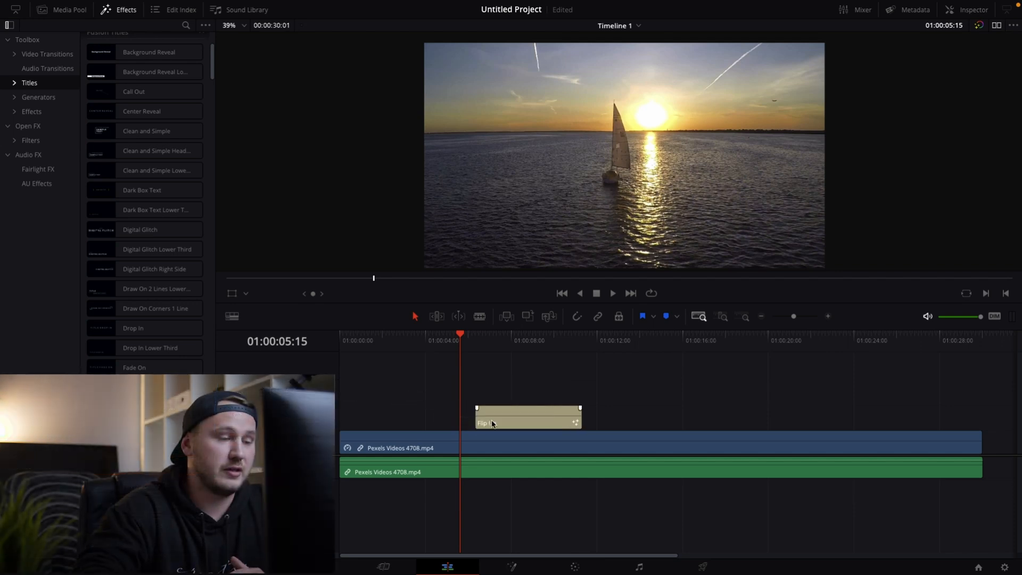
{"action": "left_click", "coordinate": [508, 340]}
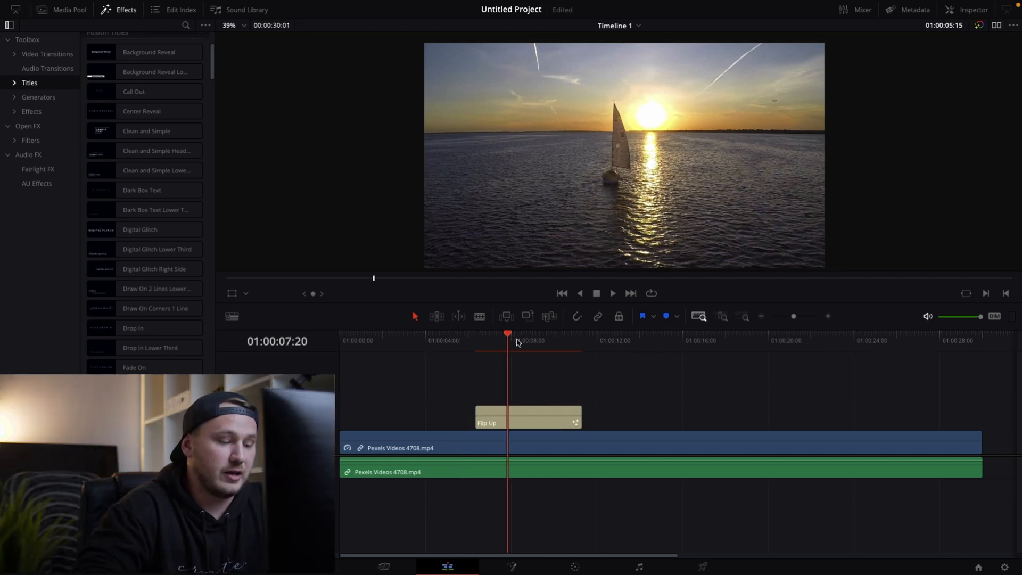
- Delete the Flip Up clip and put the basic Text title on V2 in its place
{"action": "left_click", "coordinate": [611, 292]}
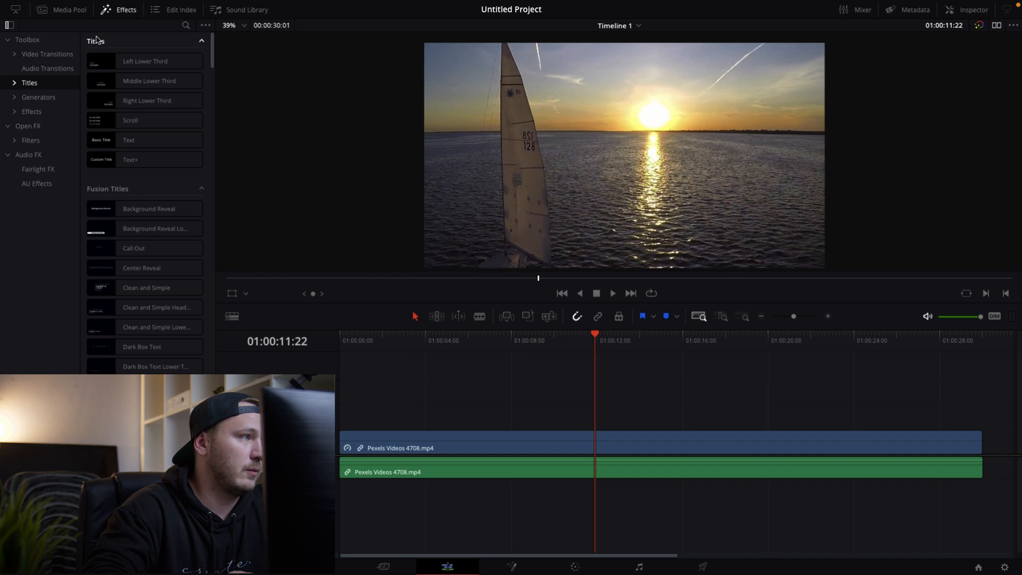
{"action": "left_click", "coordinate": [128, 140]}
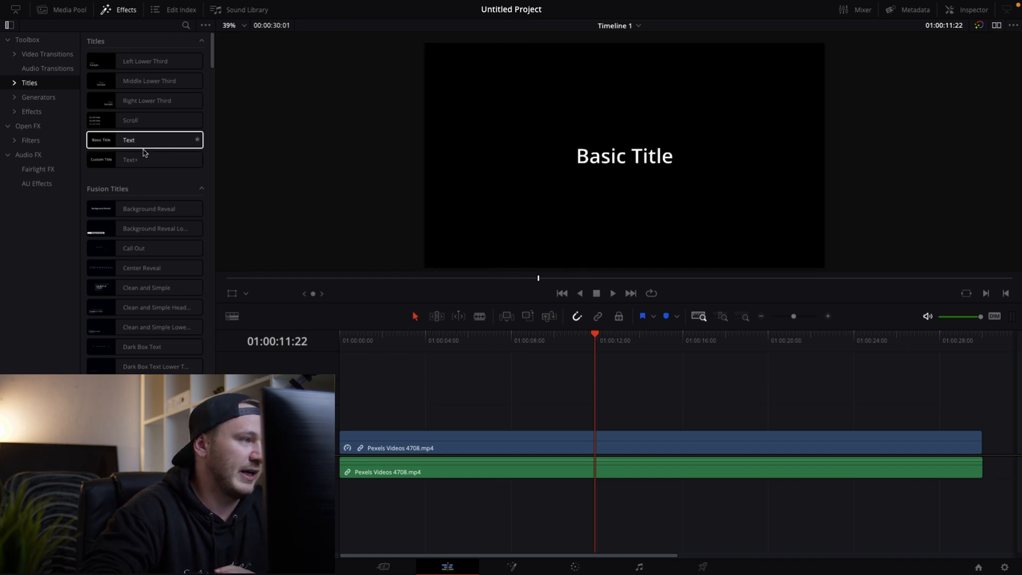
{"action": "left_click", "coordinate": [130, 159]}
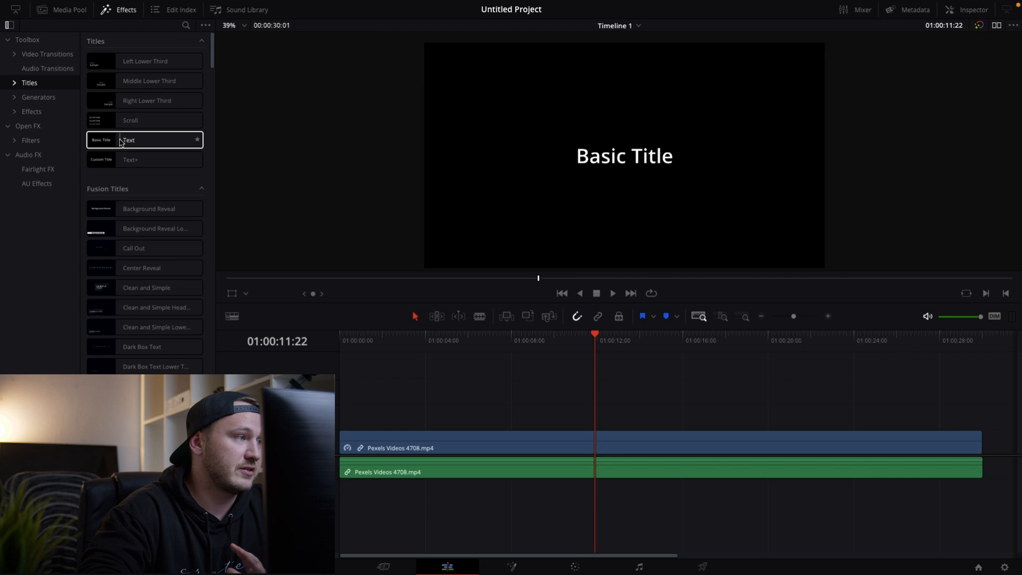
{"action": "left_click_drag", "start_coordinate": [121, 139], "coordinate": [595, 419]}
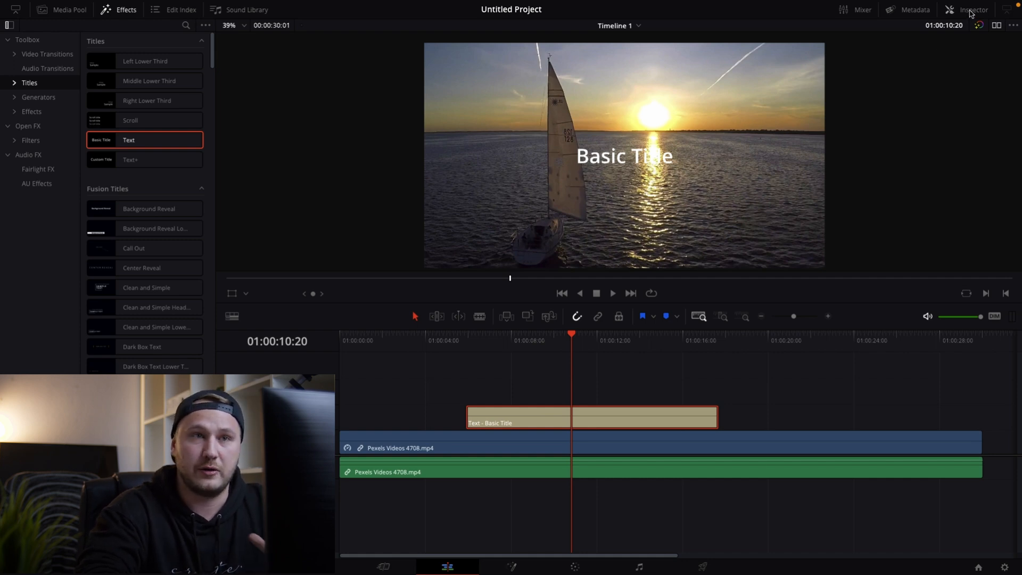
- In the Inspector's Rich Text box, enter 'SUNSETS' and 'AR AWESOME' on two lines
{"action": "left_click", "coordinate": [972, 9]}
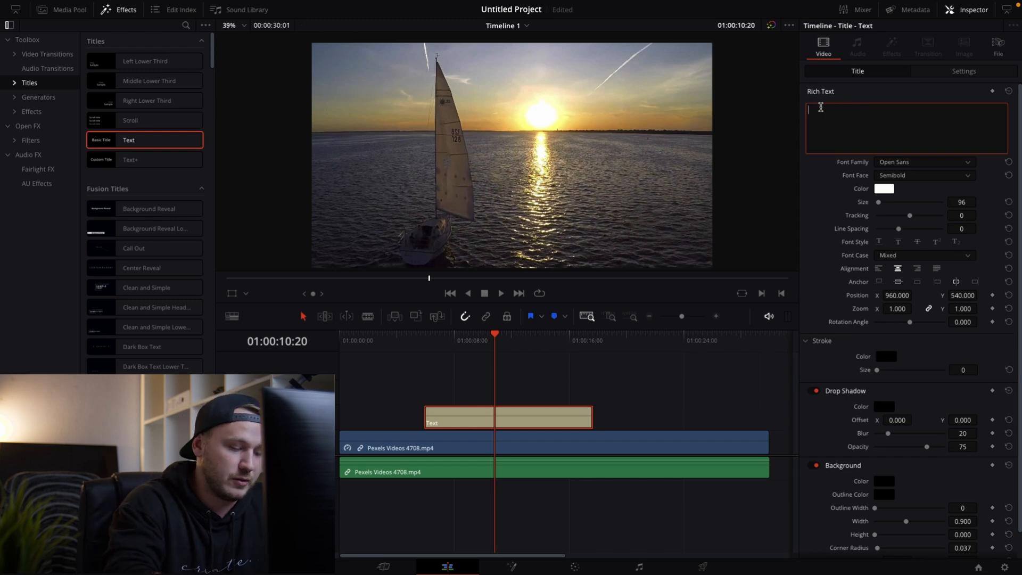
{"action": "type", "text": "SUNSETS"}
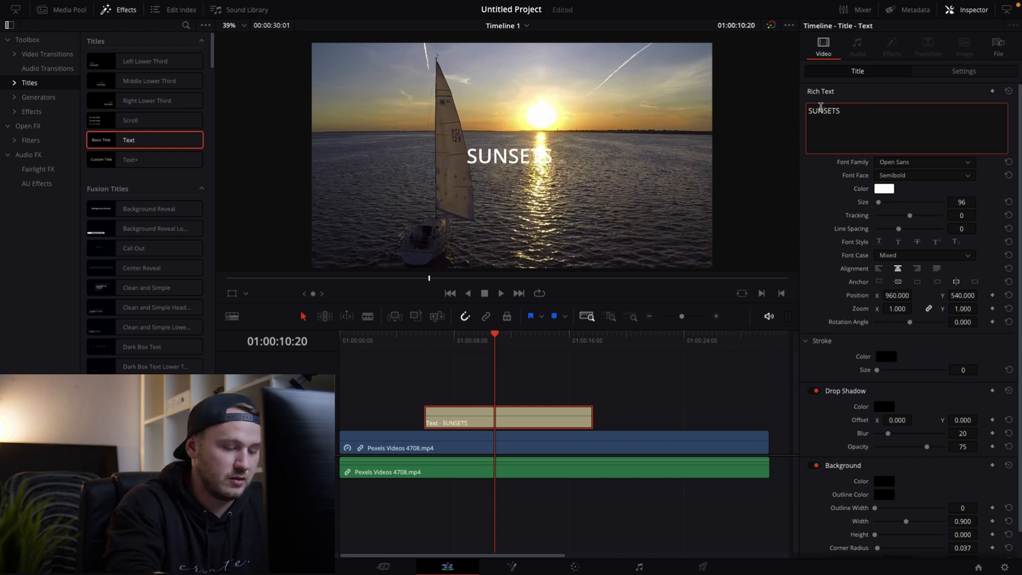
{"action": "type", "text": "AR AW"}
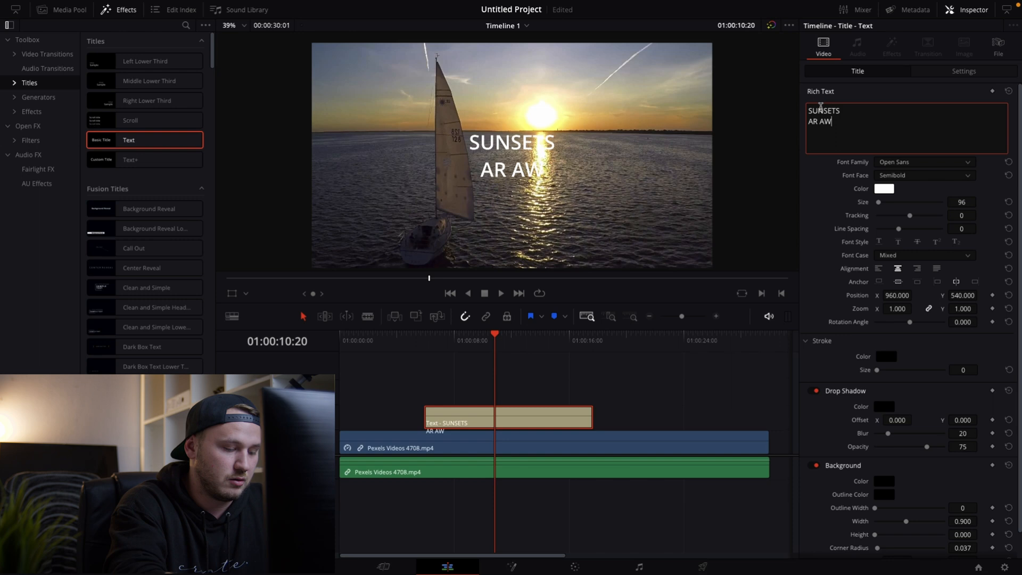
{"action": "type", "text": "ESOME"}
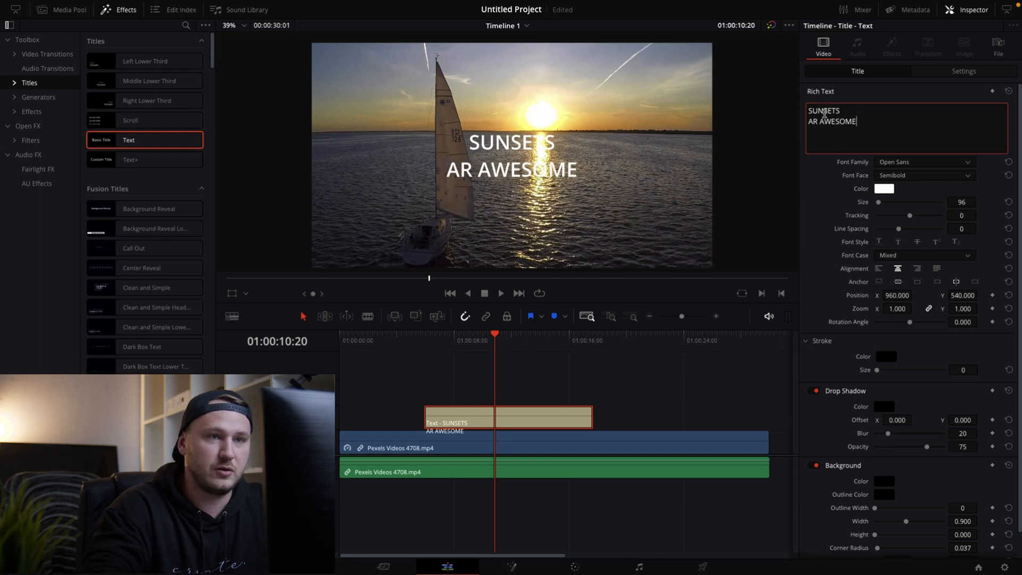
{"action": "mouse_move", "coordinate": [870, 168]}
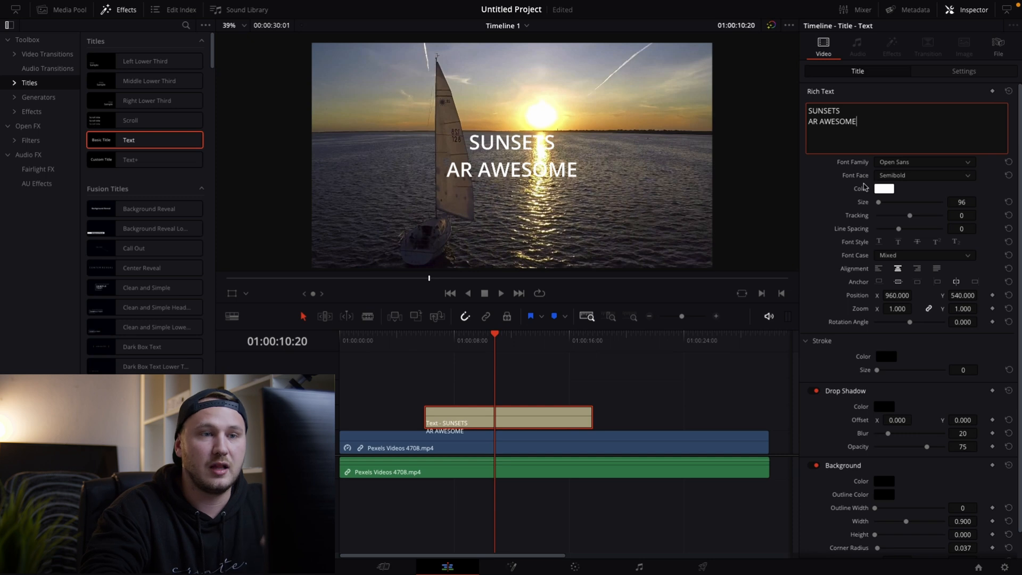
{"action": "mouse_move", "coordinate": [858, 233]}
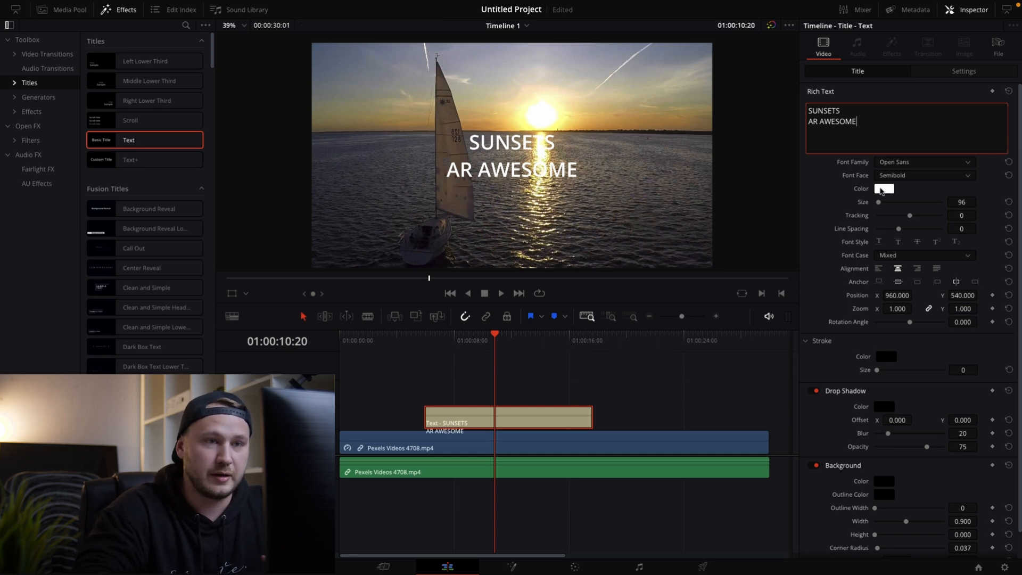
- Turn the title text blue and widen its letter tracking to about 52
{"action": "left_click", "coordinate": [884, 188]}
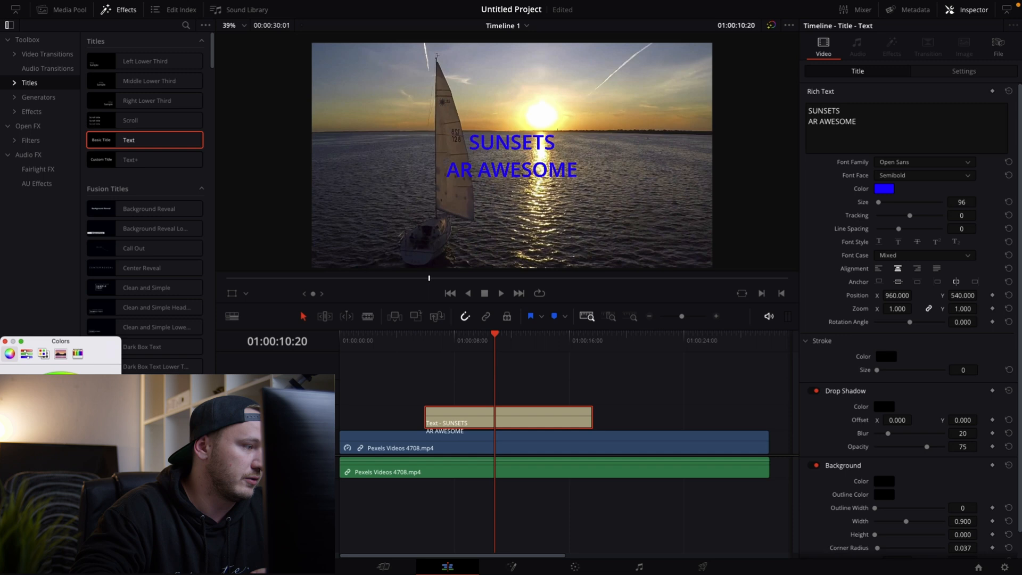
{"action": "left_click", "coordinate": [906, 127]}
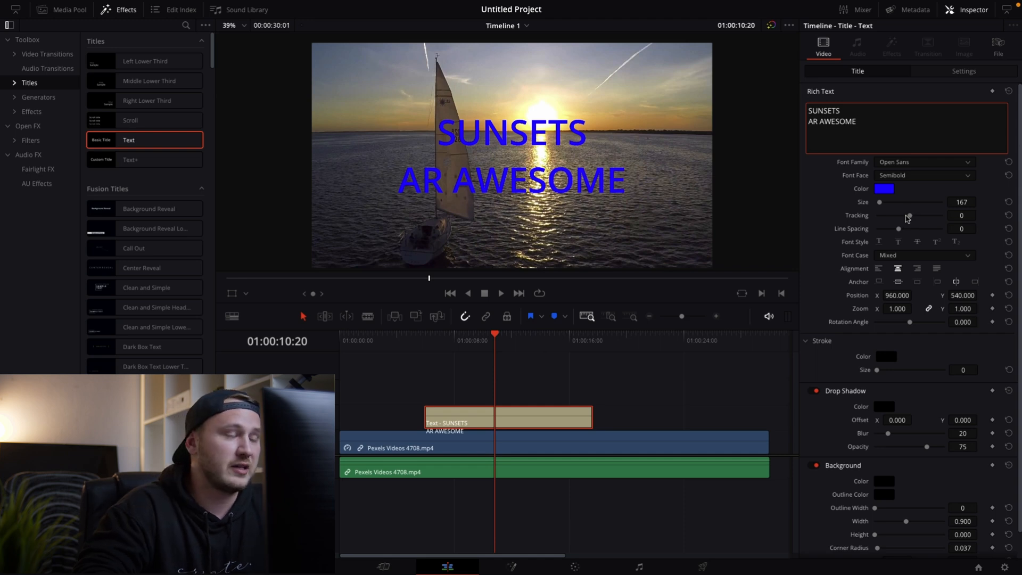
{"action": "left_click_drag", "start_coordinate": [906, 215], "coordinate": [903, 216]}
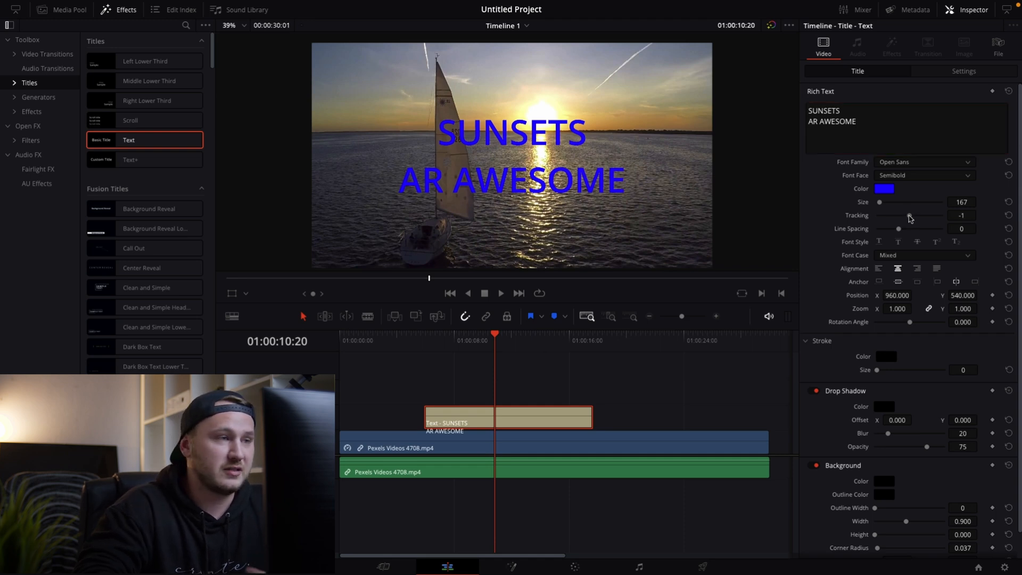
{"action": "left_click_drag", "start_coordinate": [900, 215], "coordinate": [922, 215]}
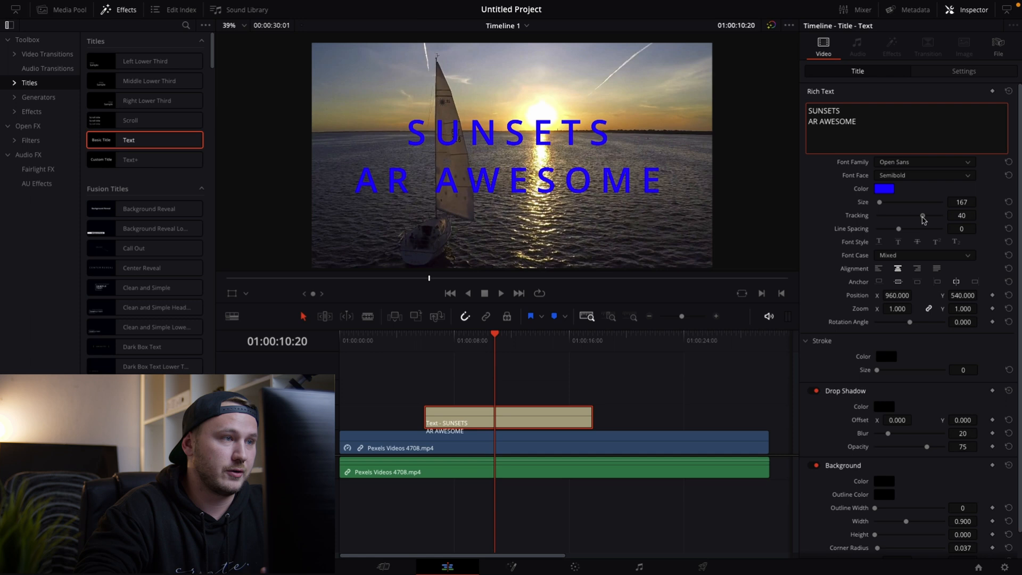
{"action": "left_click_drag", "start_coordinate": [922, 215], "coordinate": [932, 215]}
{"action": "type", "text": "E"}
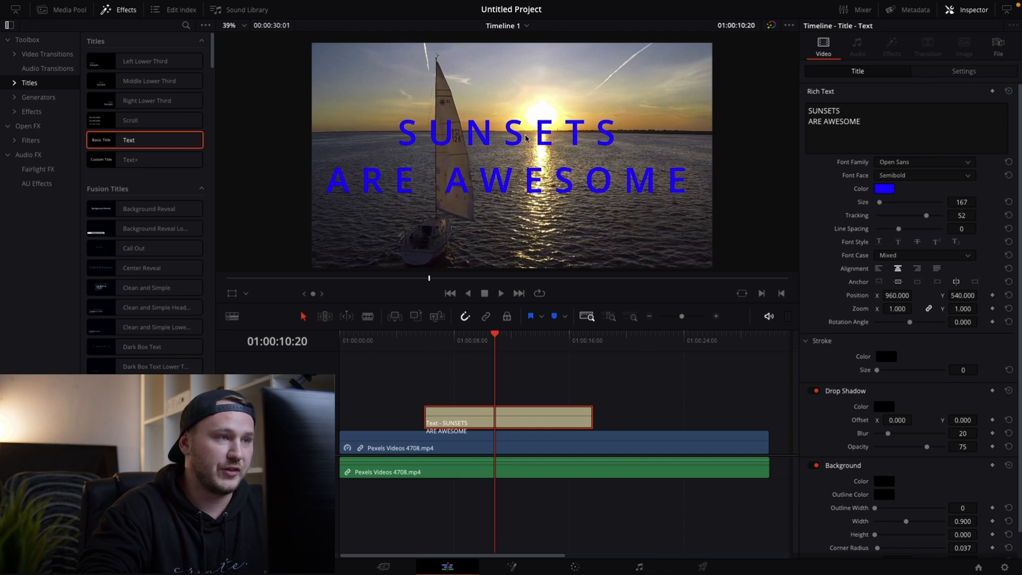
{"action": "mouse_move", "coordinate": [773, 246]}
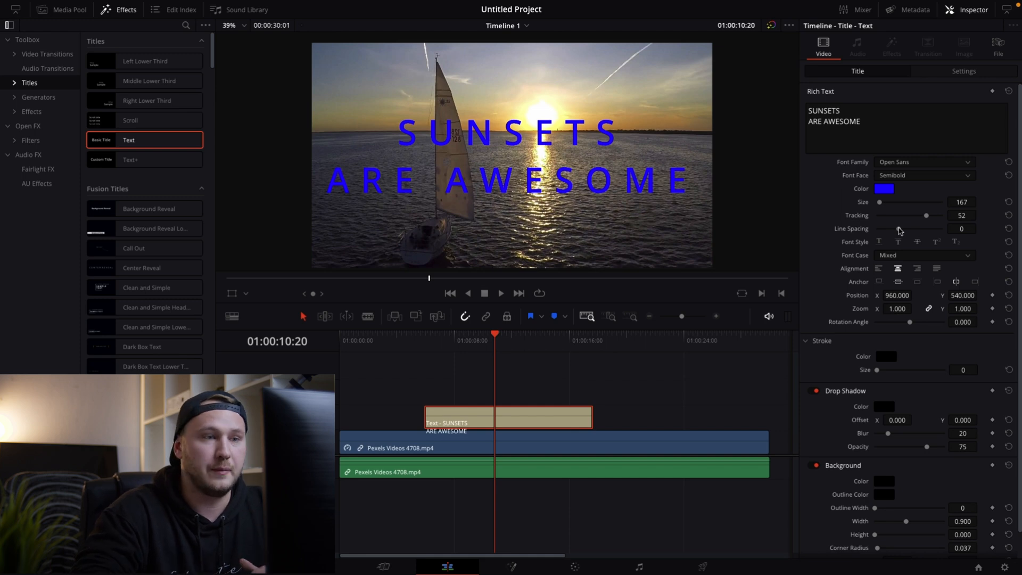
- Tighten the title's line spacing to -13 and give it a red stroke outline
{"action": "left_click_drag", "start_coordinate": [882, 228], "coordinate": [909, 229]}
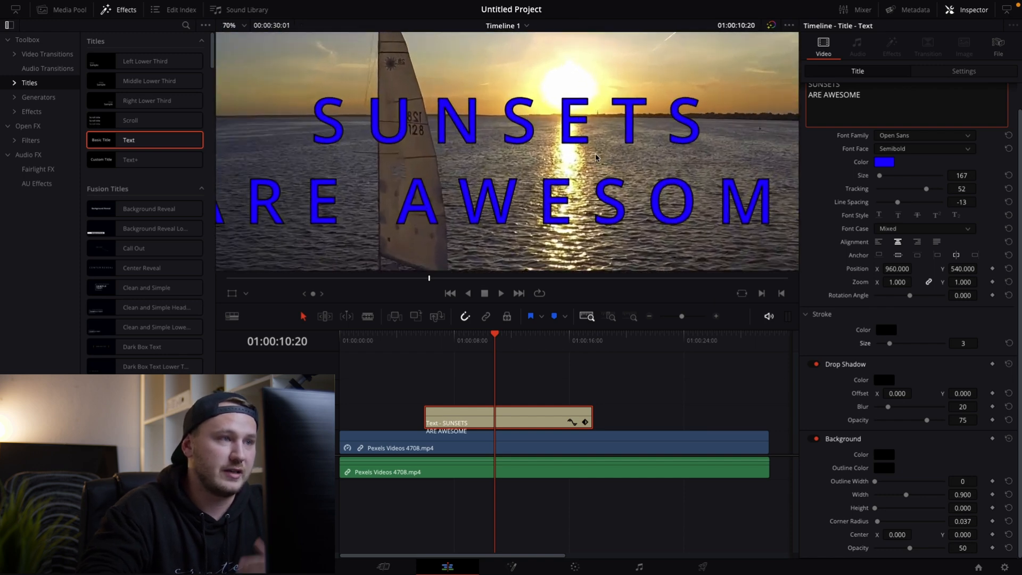
{"action": "mouse_move", "coordinate": [847, 334]}
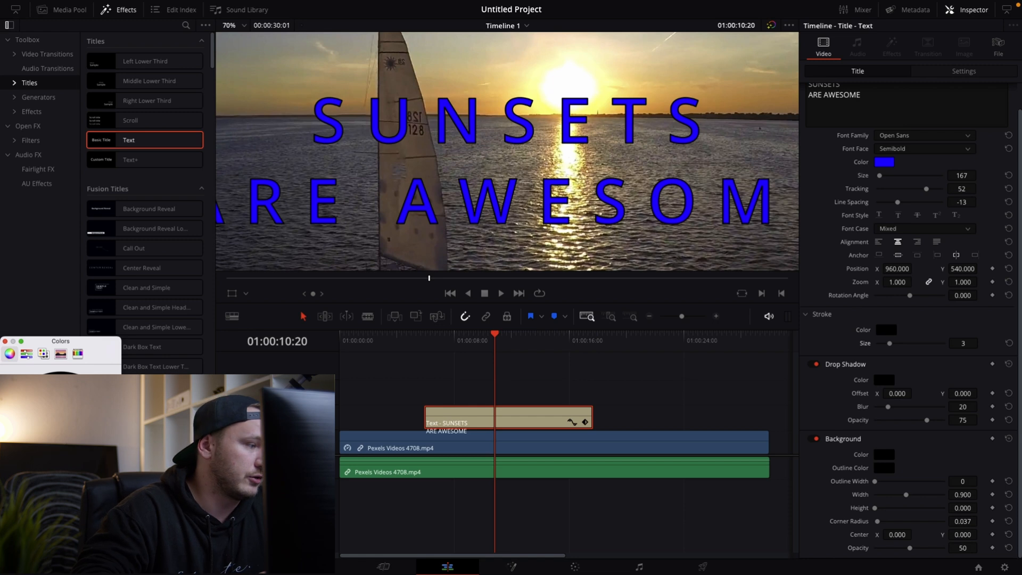
{"action": "left_click", "coordinate": [885, 329]}
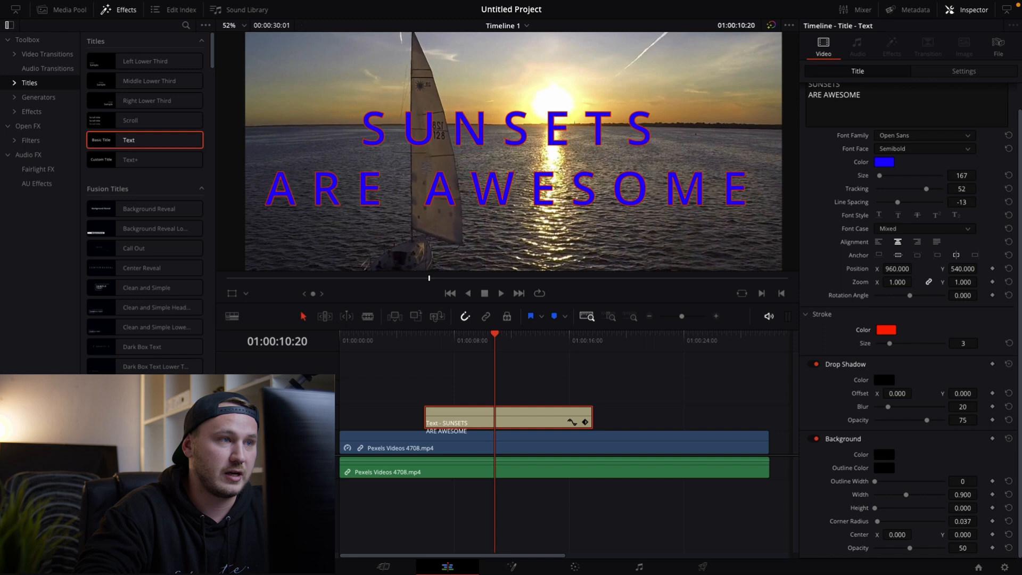
{"action": "left_click", "coordinate": [897, 393]}
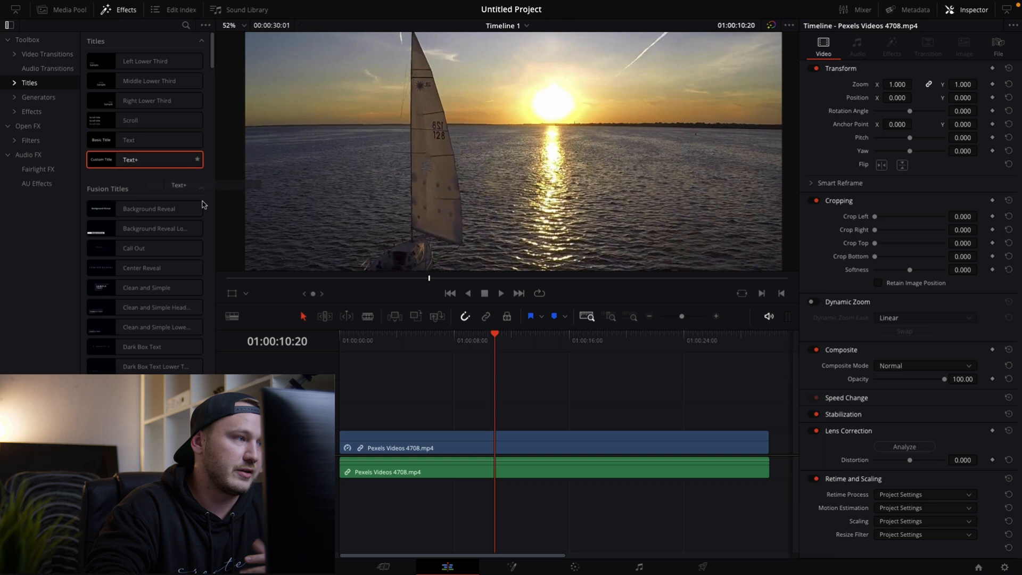
- Drop a Text+ title on V2 above the sailboat clip and view its text settings
{"action": "left_click_drag", "start_coordinate": [145, 160], "coordinate": [474, 416]}
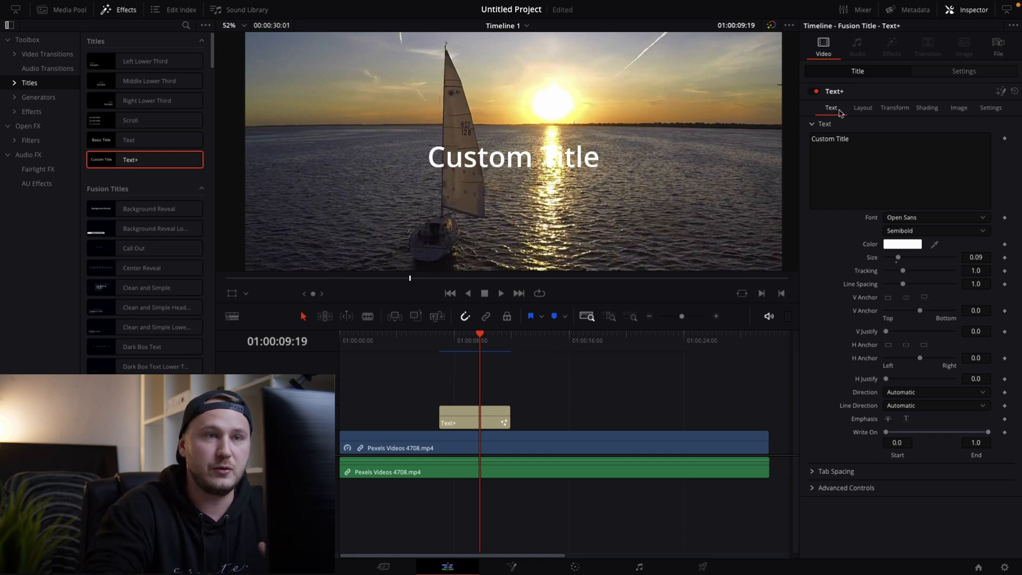
{"action": "mouse_move", "coordinate": [860, 113]}
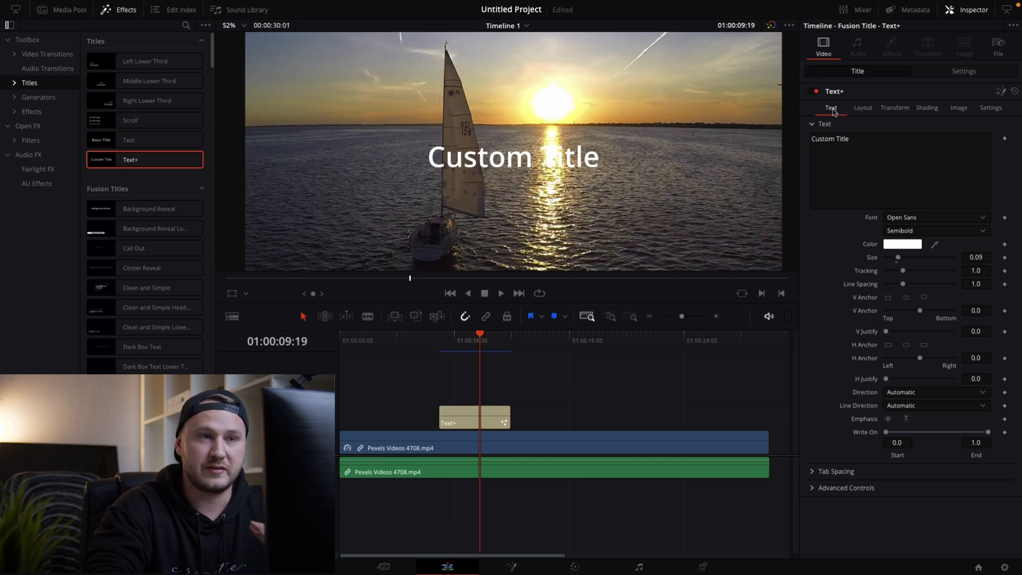
{"action": "left_click", "coordinate": [862, 108]}
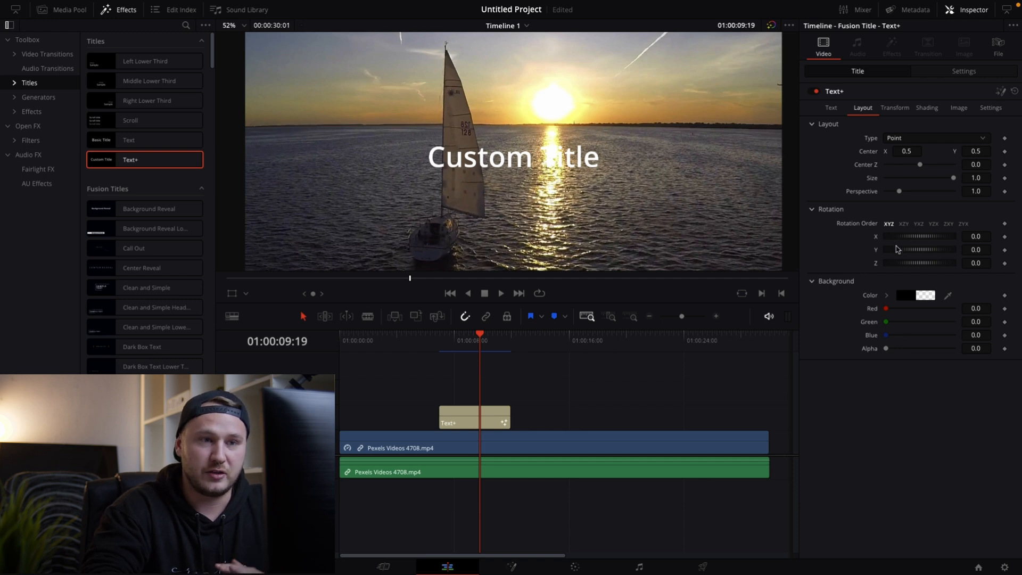
- Set the title characters' Rotation Y to 10.4 and Shear X to -0.3
{"action": "left_click_drag", "start_coordinate": [926, 250], "coordinate": [913, 250]}
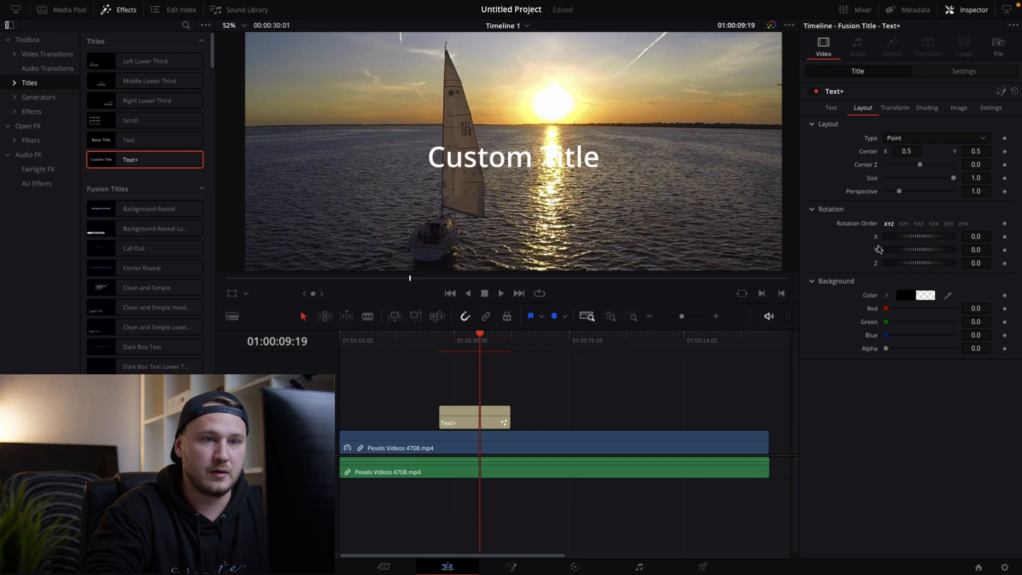
{"action": "left_click", "coordinate": [894, 108]}
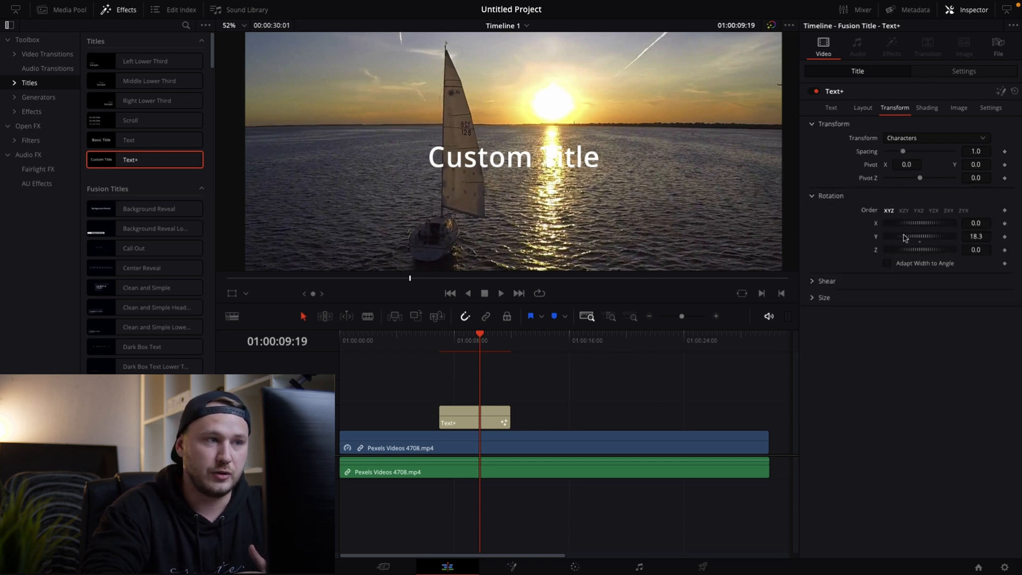
{"action": "left_click_drag", "start_coordinate": [926, 236], "coordinate": [886, 236]}
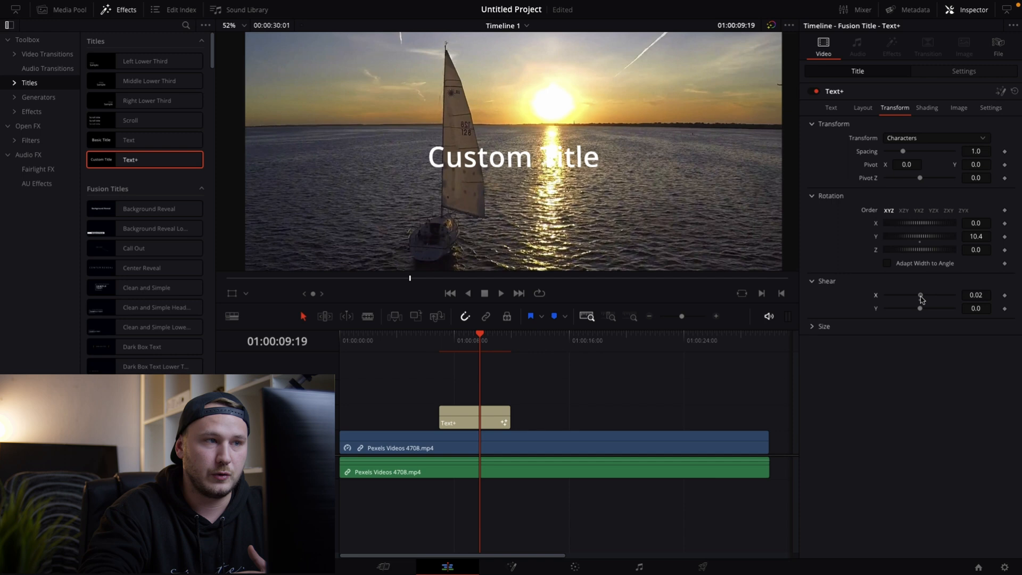
{"action": "left_click_drag", "start_coordinate": [920, 295], "coordinate": [909, 294]}
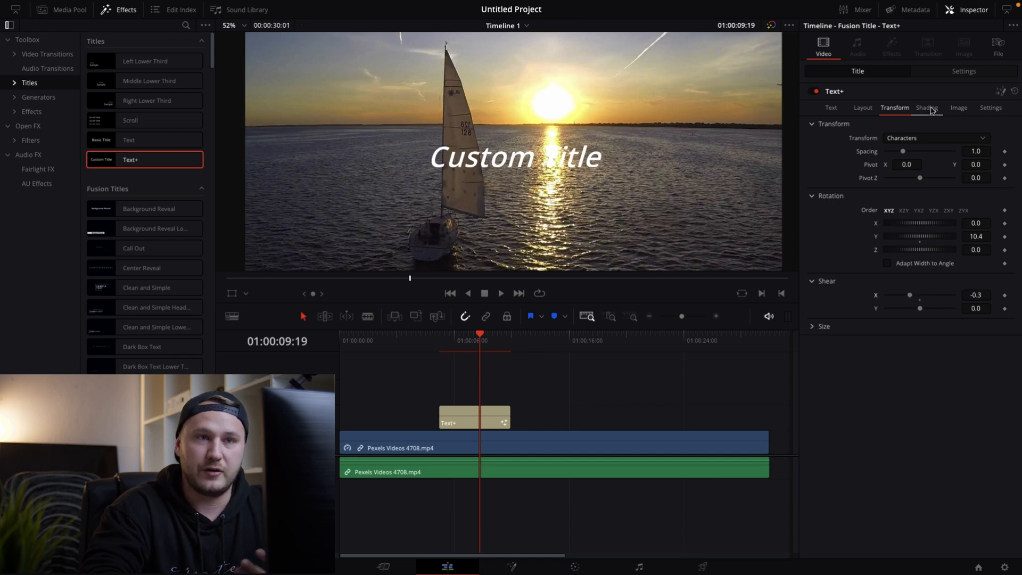
{"action": "left_click", "coordinate": [926, 107]}
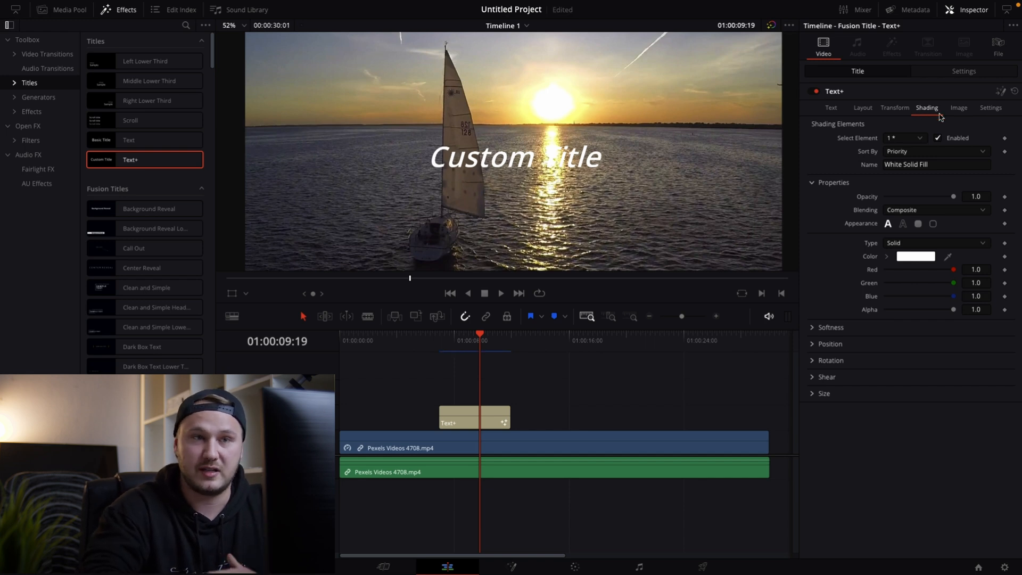
{"action": "left_click", "coordinate": [831, 108]}
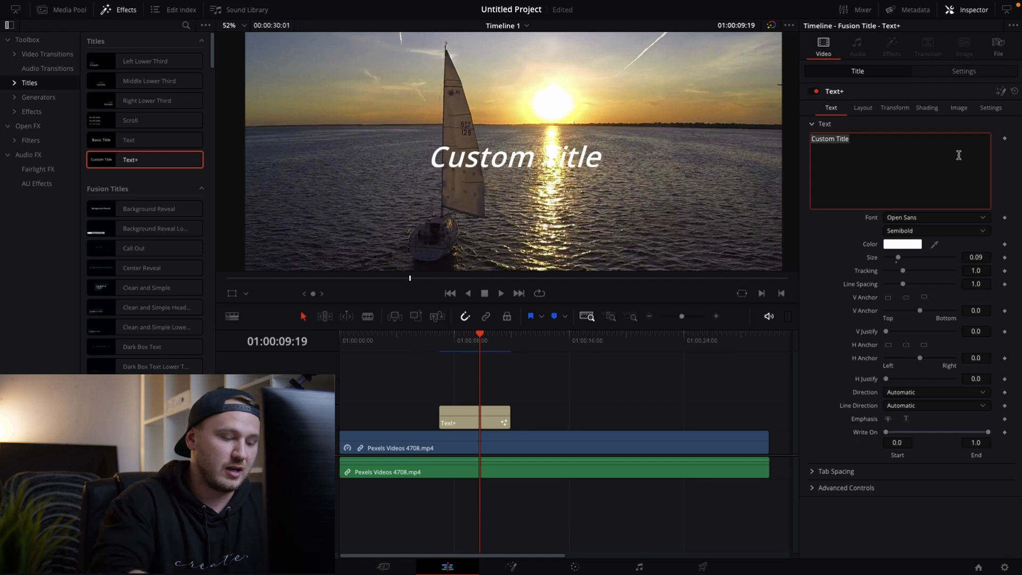
- Retype the Text+ title as 'SUNSETS' over 'ARE AWESOME' on two lines
{"action": "type", "text": "SUNSETS ARE AWES"}
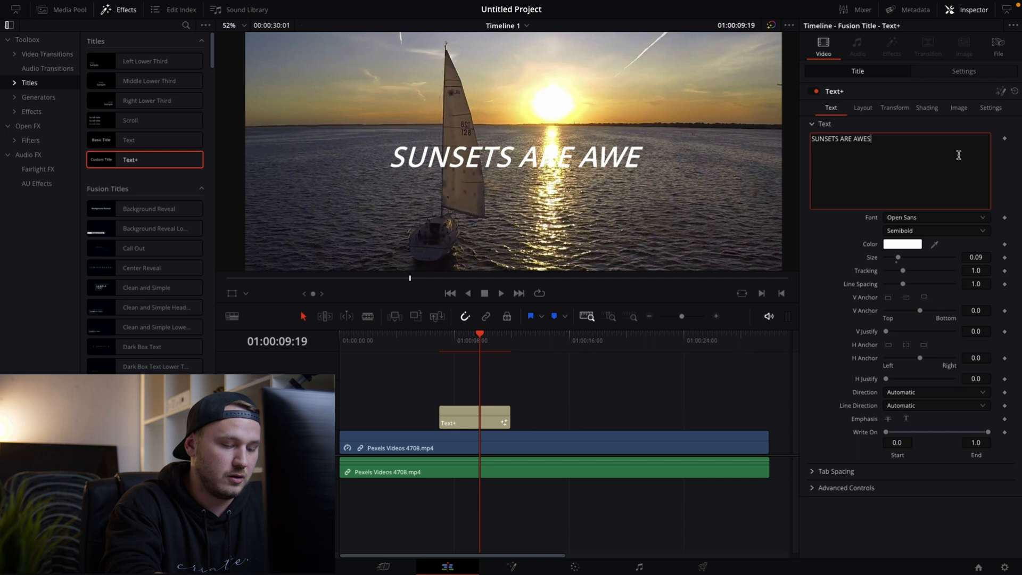
{"action": "type", "text": "OME"}
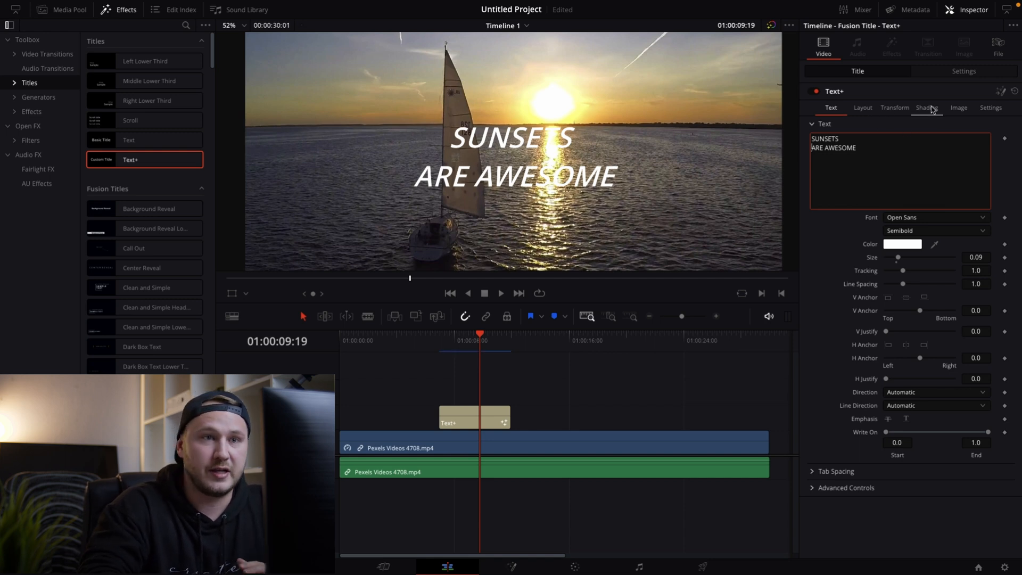
{"action": "left_click", "coordinate": [925, 108]}
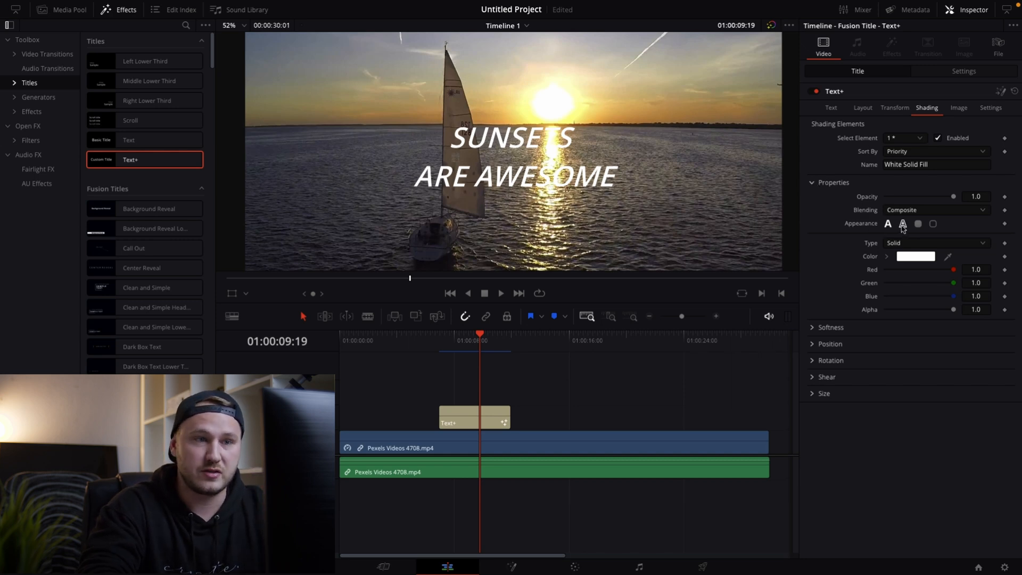
{"action": "left_click", "coordinate": [903, 223]}
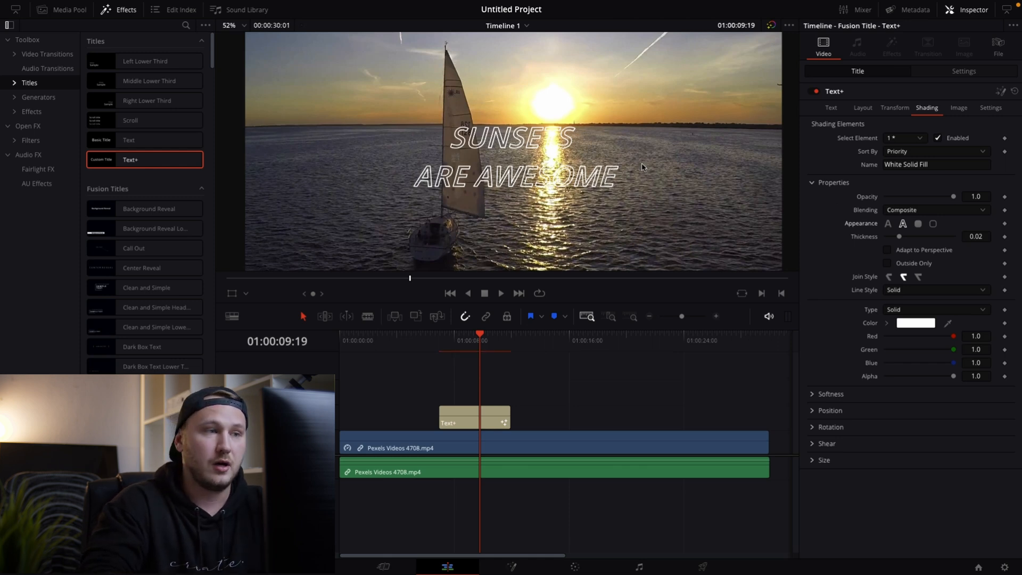
{"action": "left_click", "coordinate": [888, 223]}
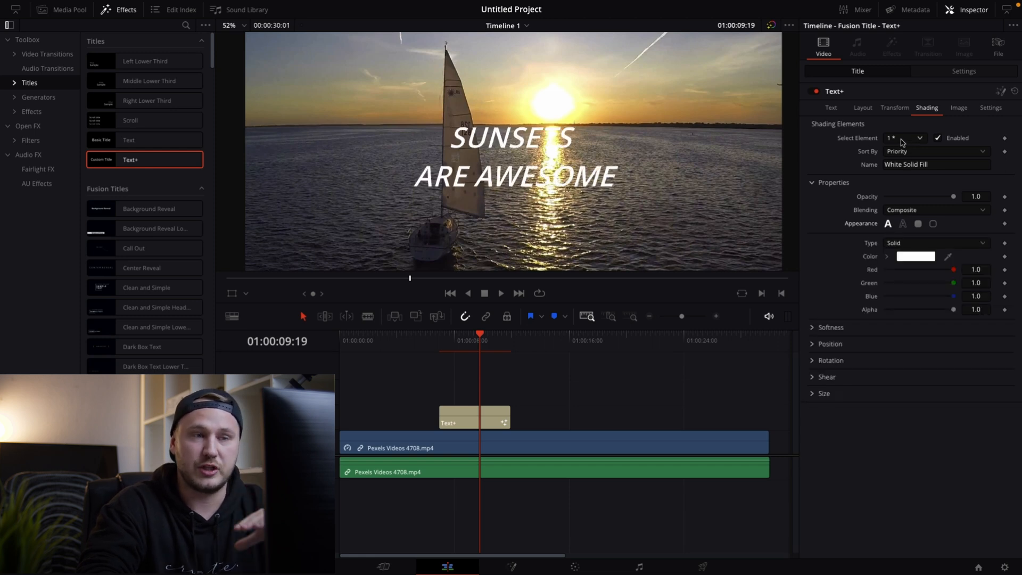
{"action": "left_click", "coordinate": [905, 138]}
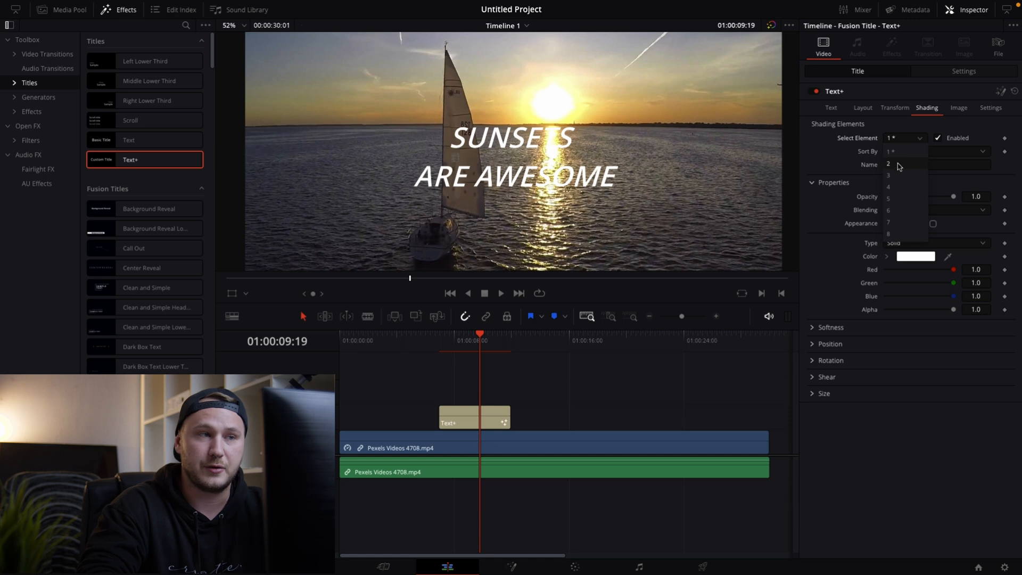
- Enable shading element 2 as a black outline and element 3 as a drop shadow
{"action": "left_click", "coordinate": [888, 164]}
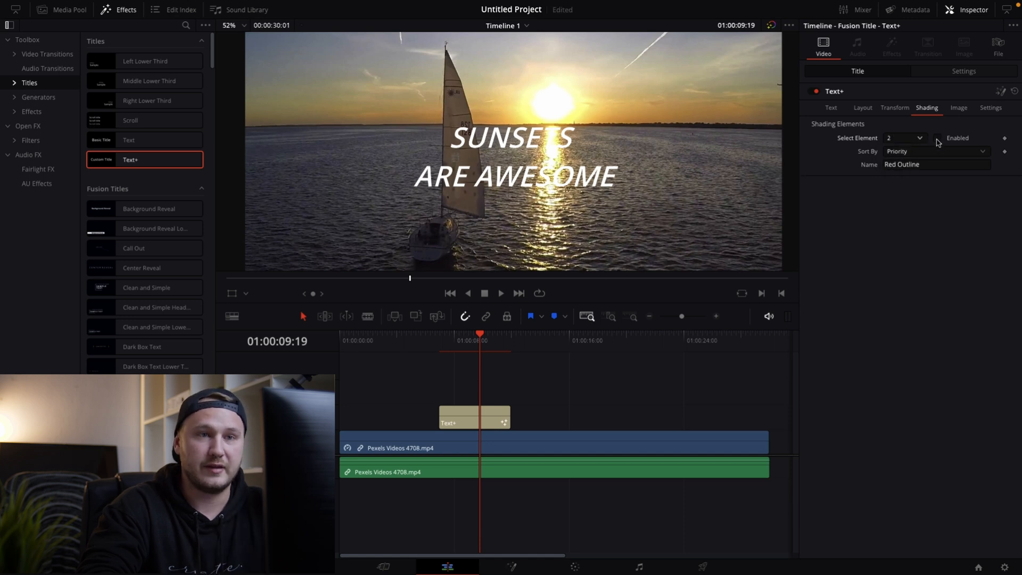
{"action": "left_click", "coordinate": [938, 137]}
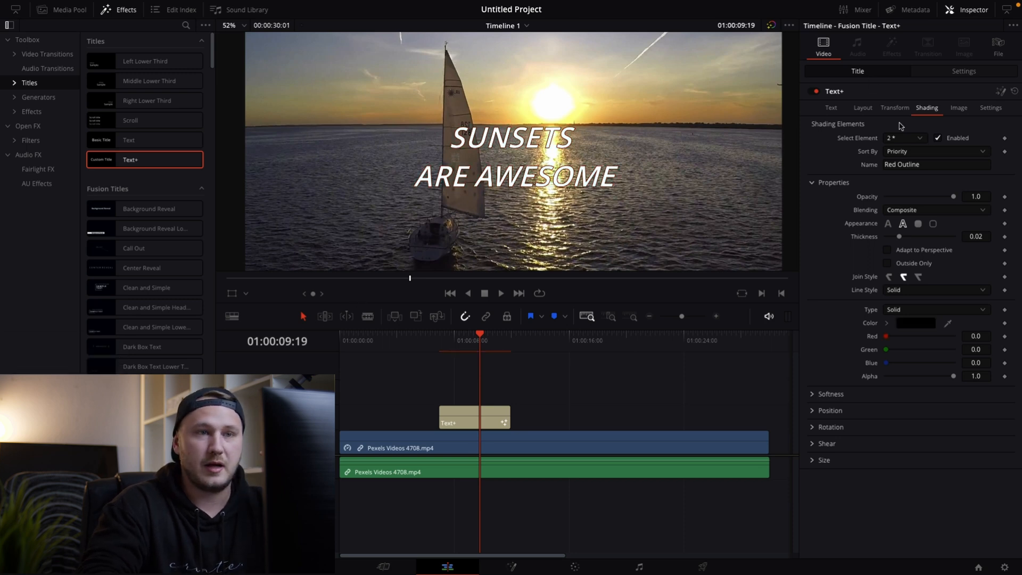
{"action": "left_click", "coordinate": [904, 137]}
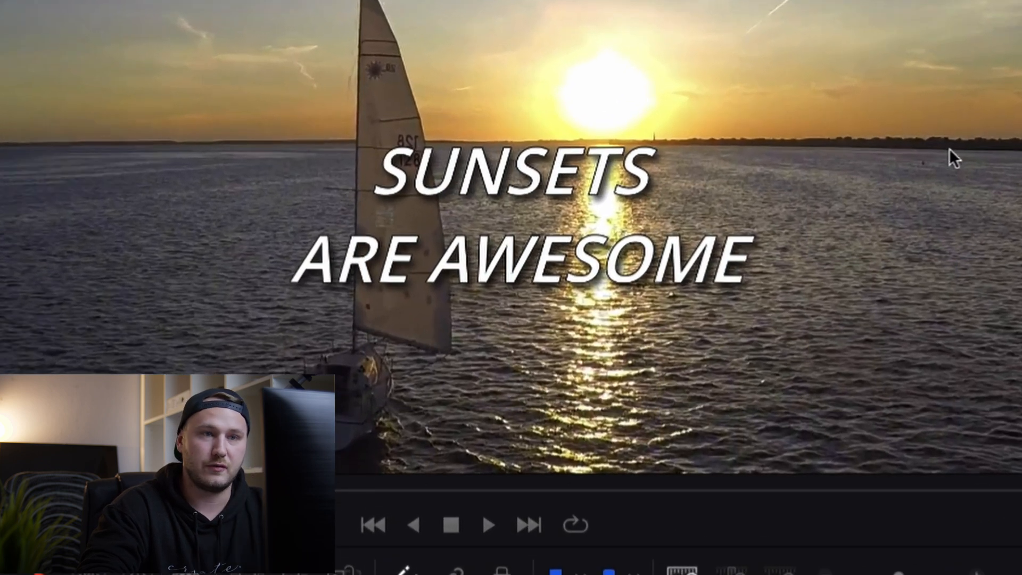
{"action": "left_click", "coordinate": [858, 171]}
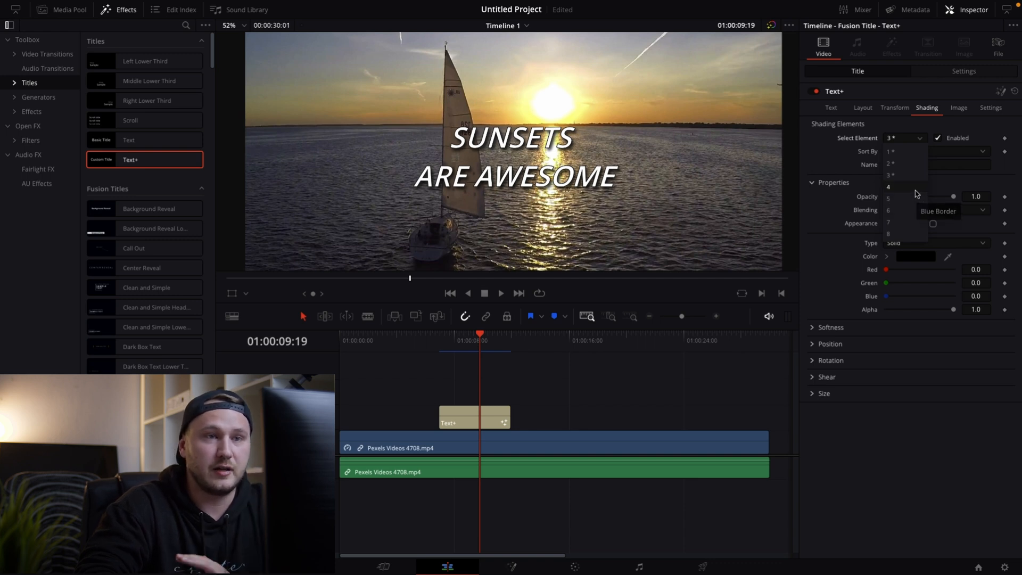
- Enable shading element 4 (Blue Border) and set its Level from Character to Text
{"action": "left_click", "coordinate": [888, 187]}
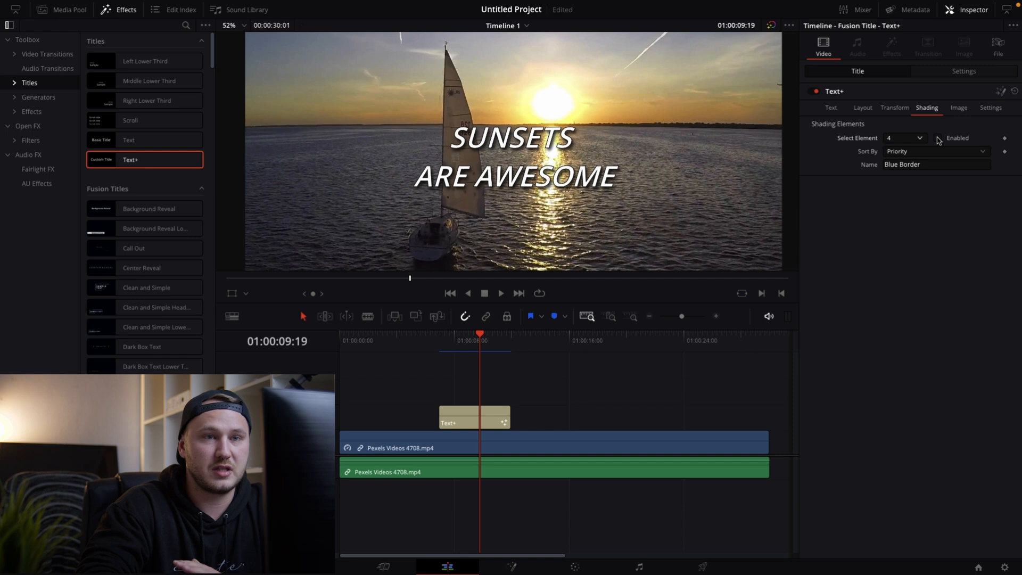
{"action": "left_click", "coordinate": [938, 137]}
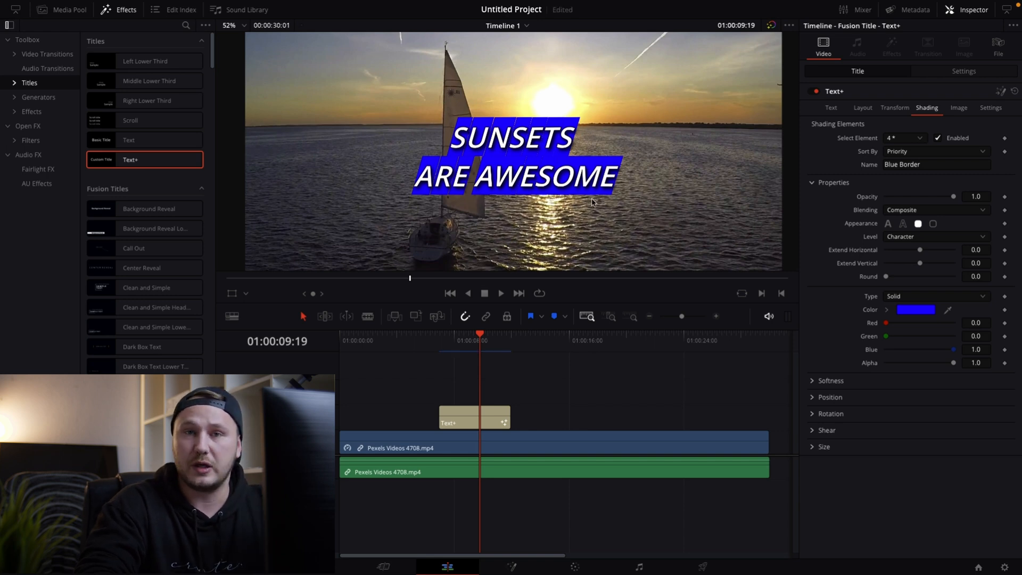
{"action": "mouse_move", "coordinate": [872, 236]}
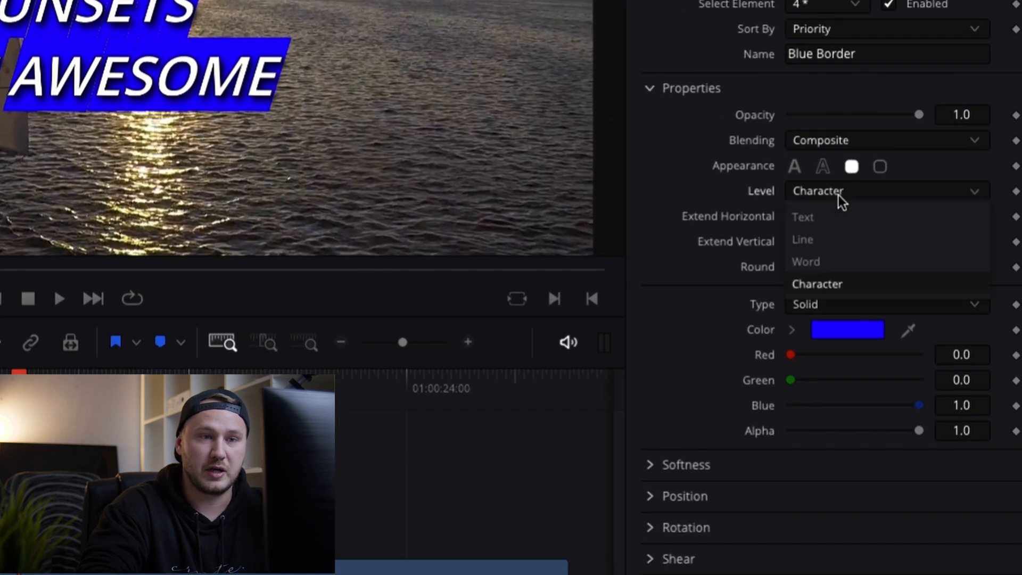
{"action": "left_click", "coordinate": [803, 217]}
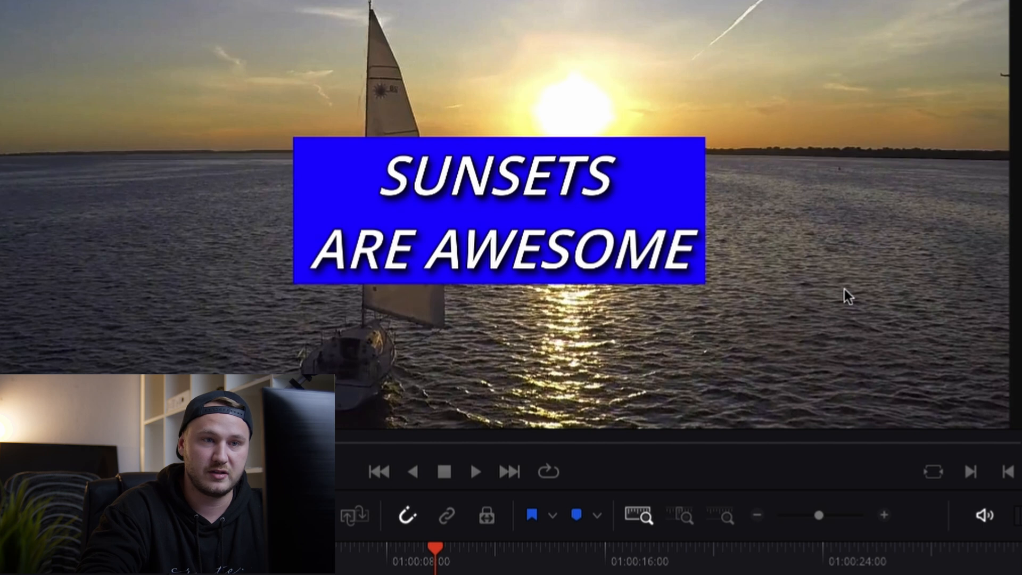
{"action": "mouse_move", "coordinate": [697, 221]}
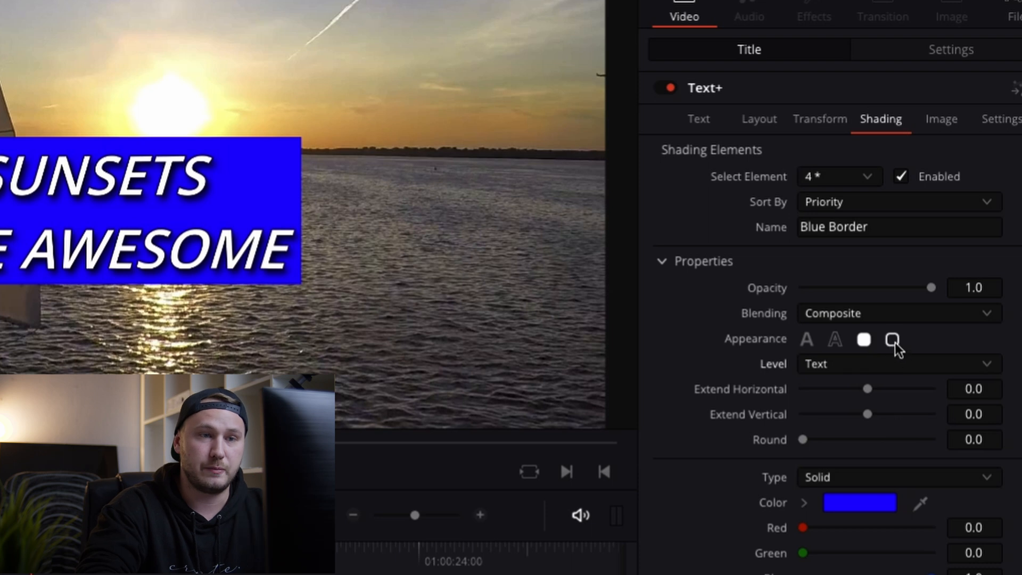
- Make element 4 a black outline border with Thickness about 0.039
{"action": "left_click", "coordinate": [892, 339]}
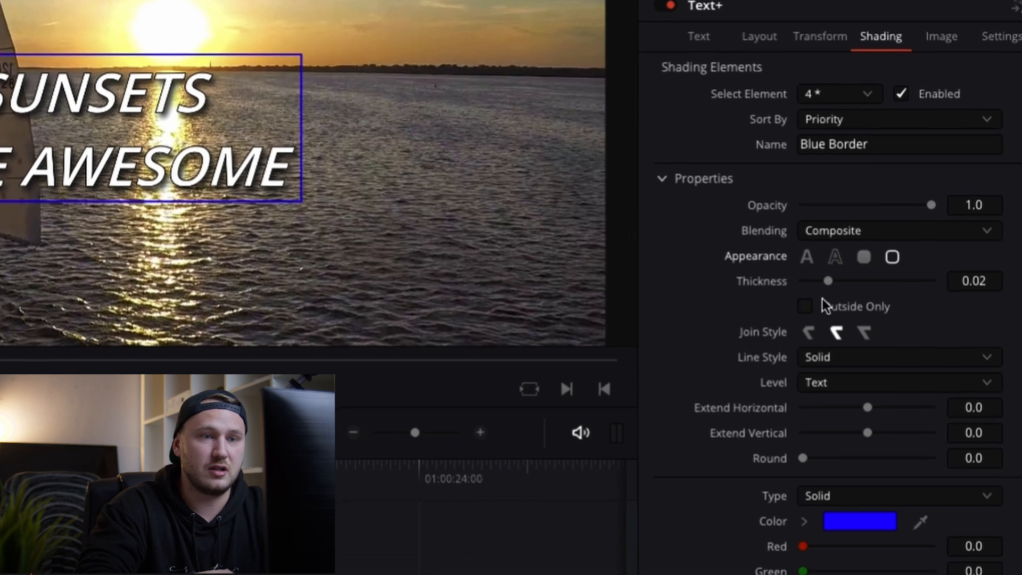
{"action": "left_click_drag", "start_coordinate": [828, 280], "coordinate": [802, 274]}
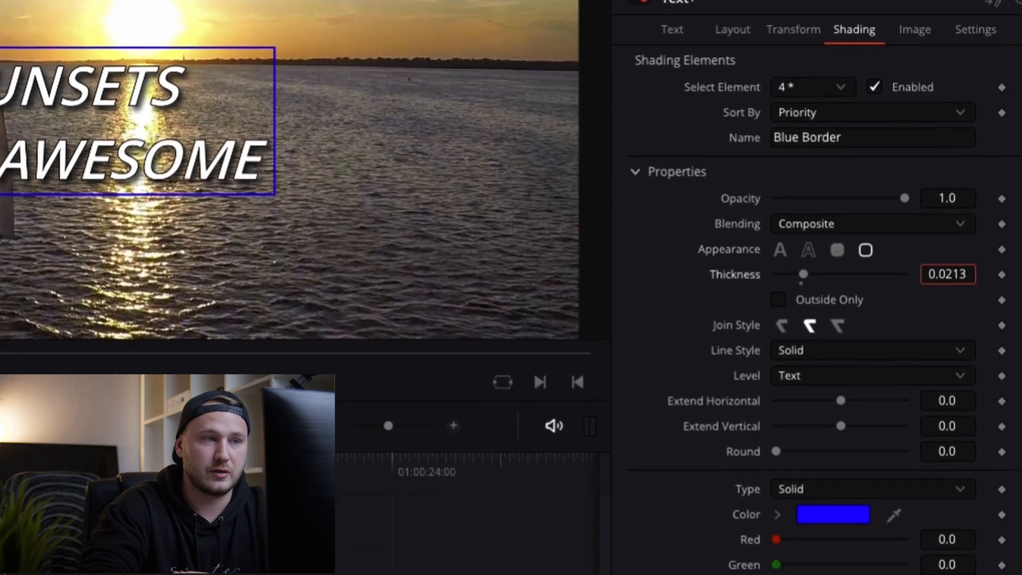
{"action": "left_click_drag", "start_coordinate": [802, 275], "coordinate": [824, 267]}
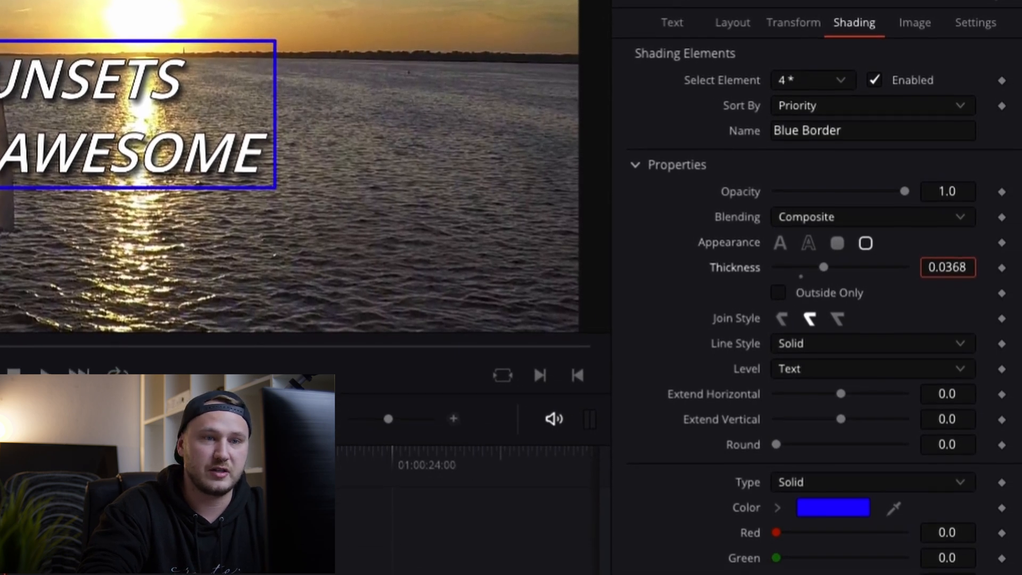
{"action": "left_click_drag", "start_coordinate": [822, 268], "coordinate": [826, 261]}
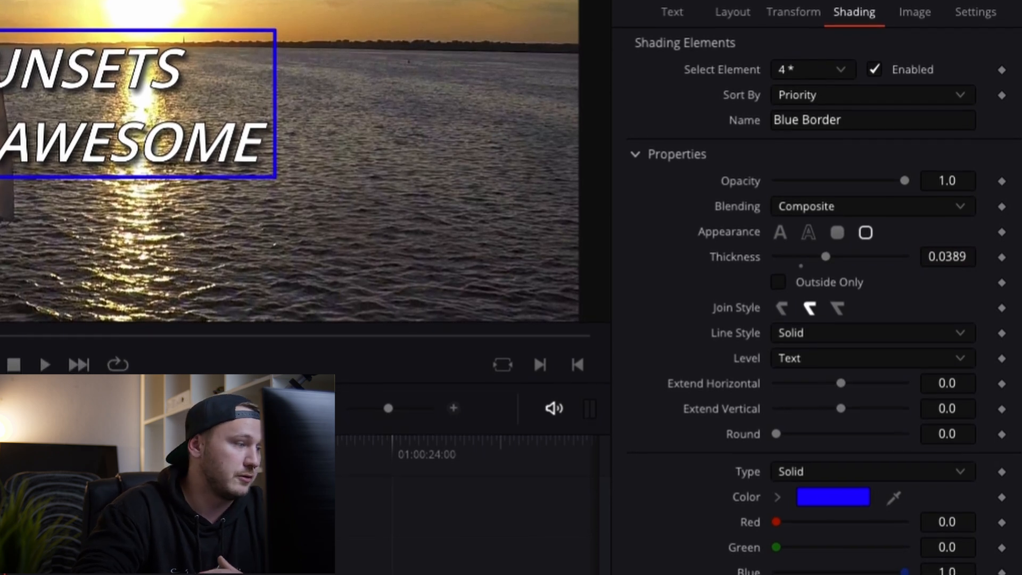
{"action": "left_click", "coordinate": [833, 497]}
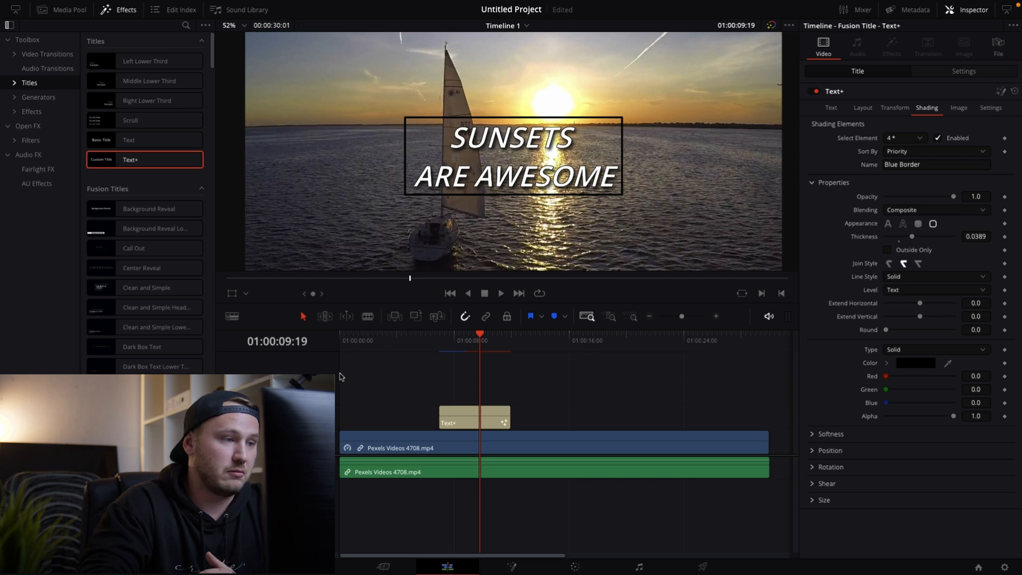
{"action": "mouse_move", "coordinate": [636, 352]}
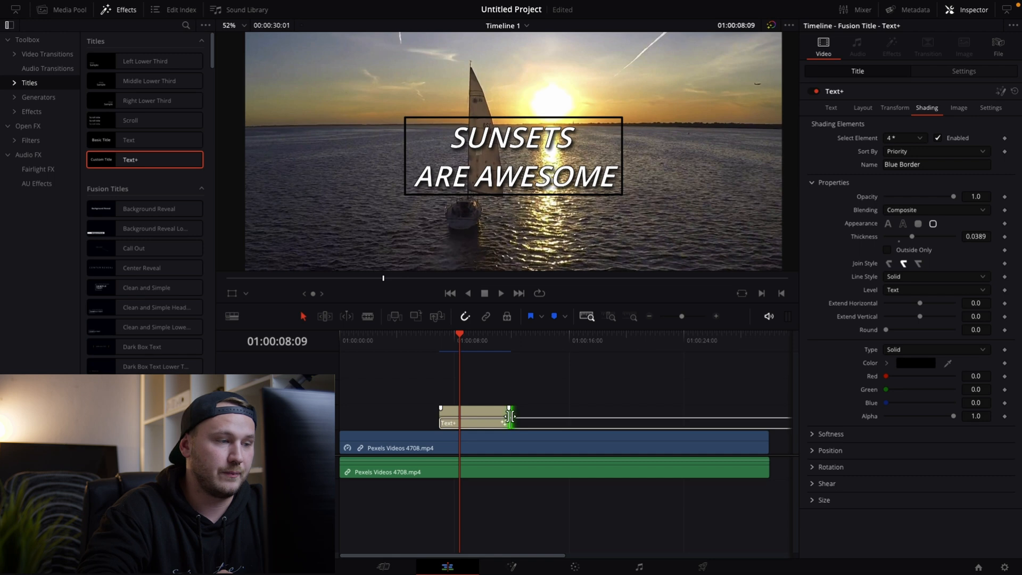
- Stretch the Text+ clip to both ends of the sailboat clip and play it back
{"action": "left_click_drag", "start_coordinate": [510, 415], "coordinate": [622, 416]}
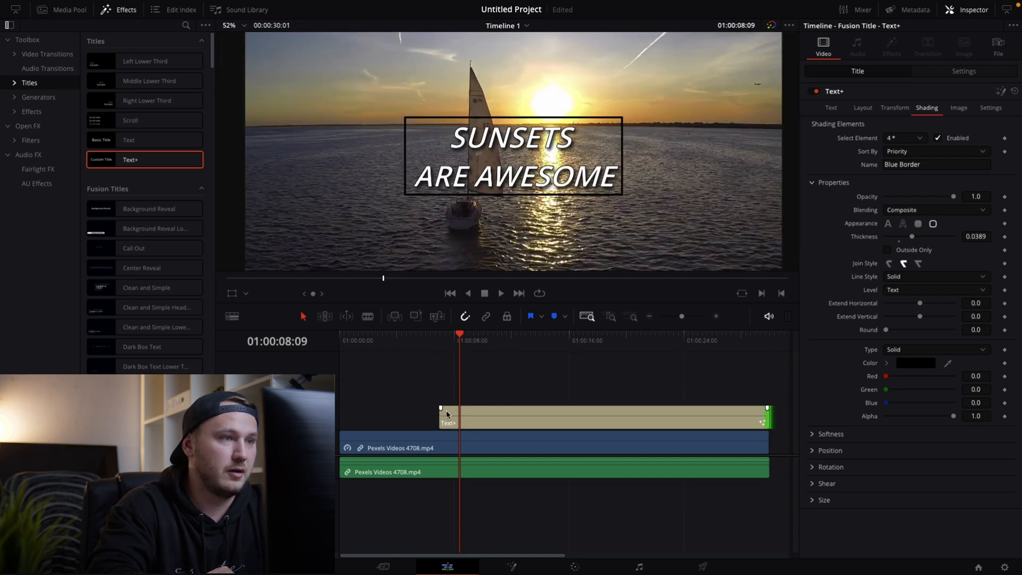
{"action": "left_click", "coordinate": [499, 293]}
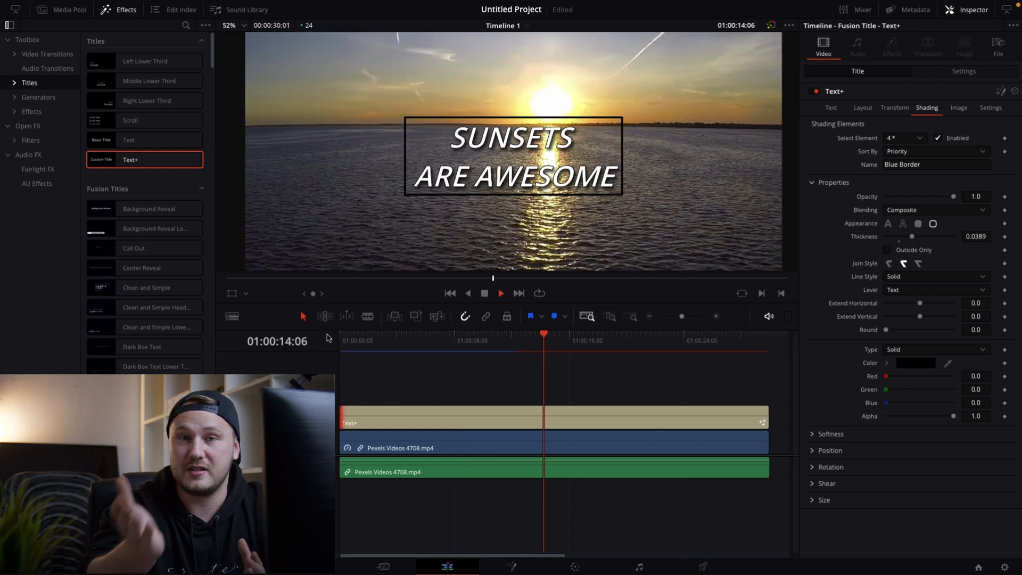
{"action": "left_click", "coordinate": [500, 293]}
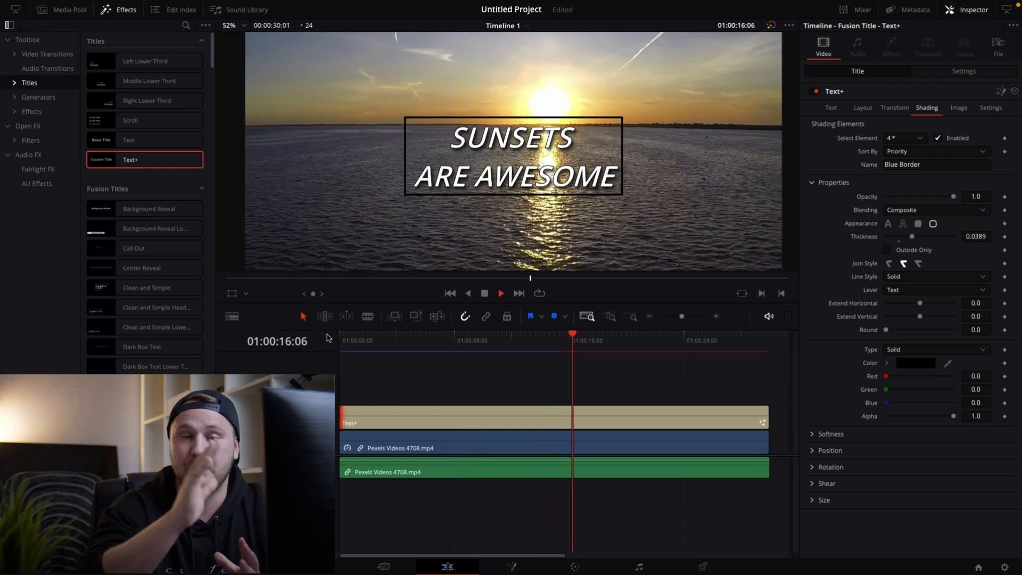